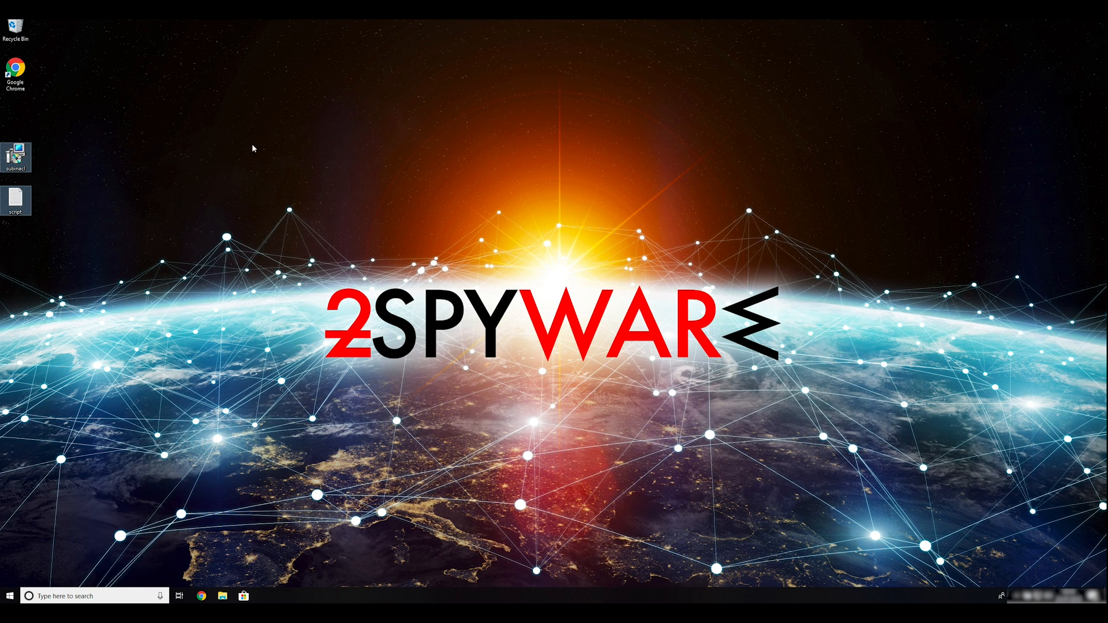
mouse_move(363, 249)
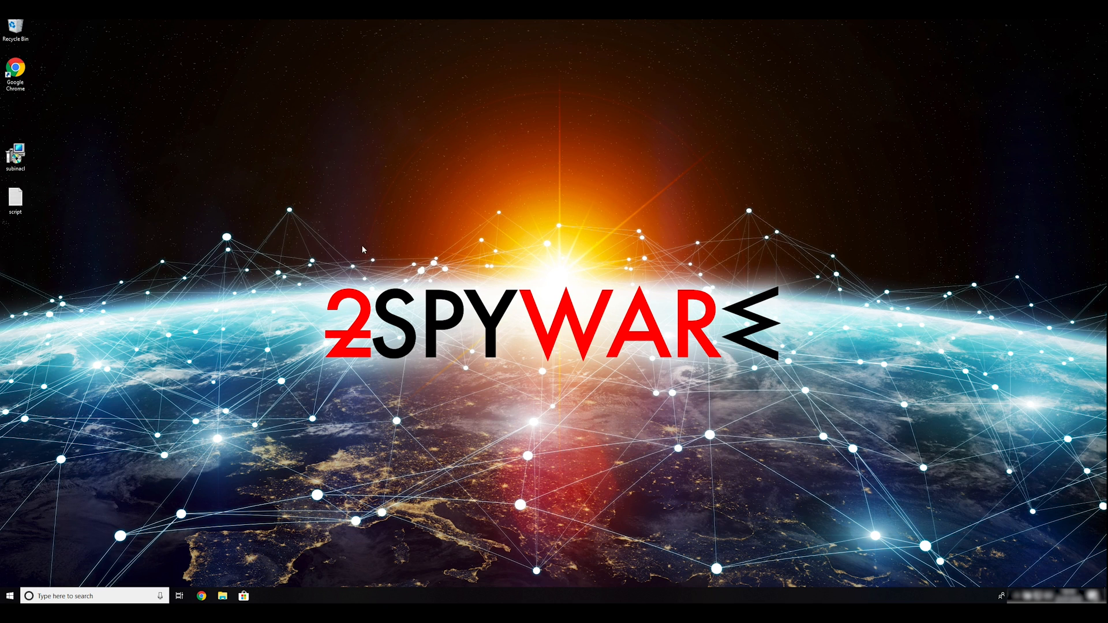
mouse_move(423, 226)
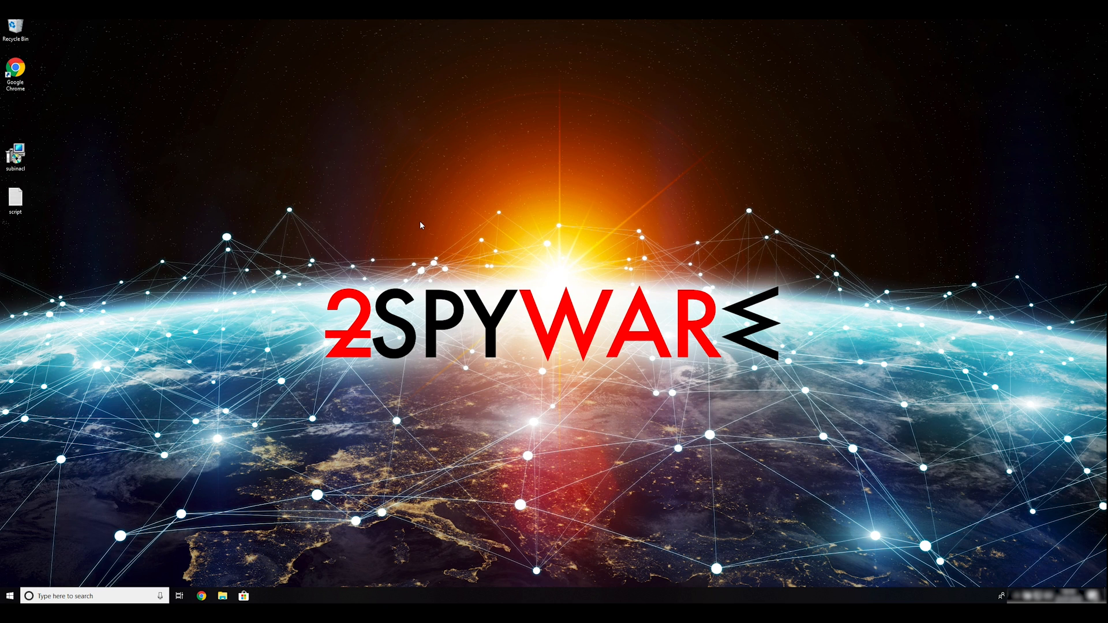
mouse_move(13, 151)
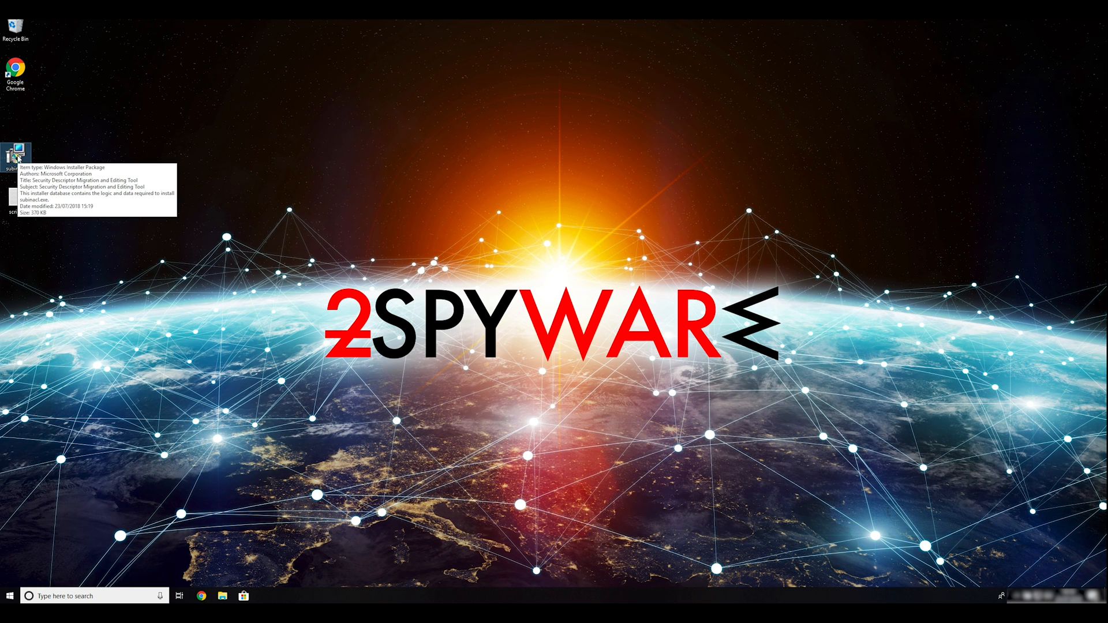
Install SubInAcl.exe through the Resource Kit Tools wizard, accepting the EULA and UAC, then finish.
double_click(14, 152)
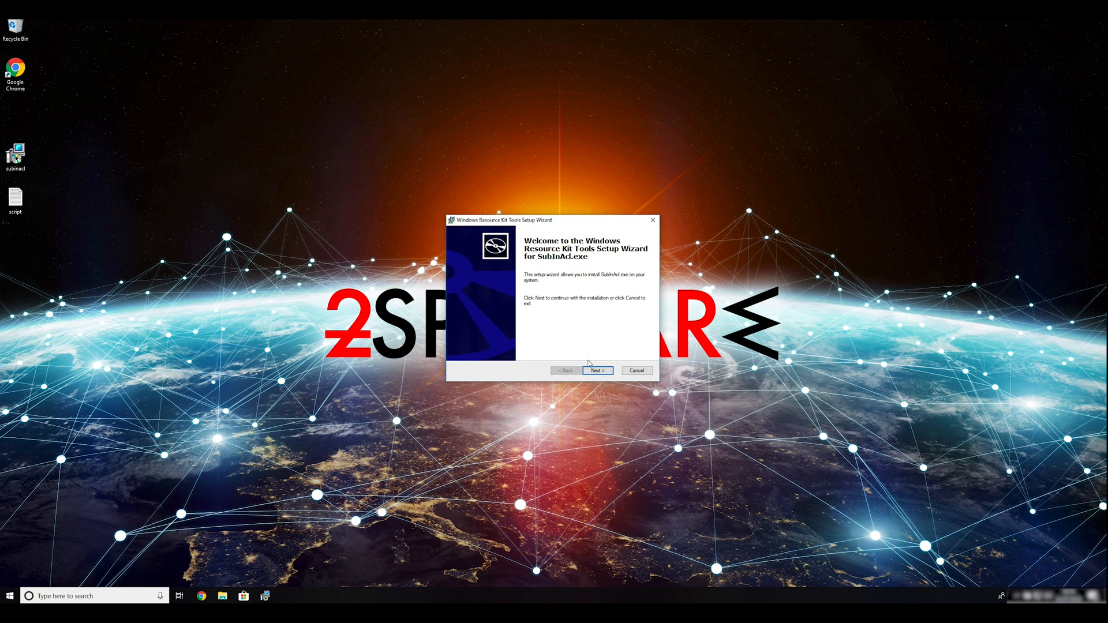
left_click(598, 370)
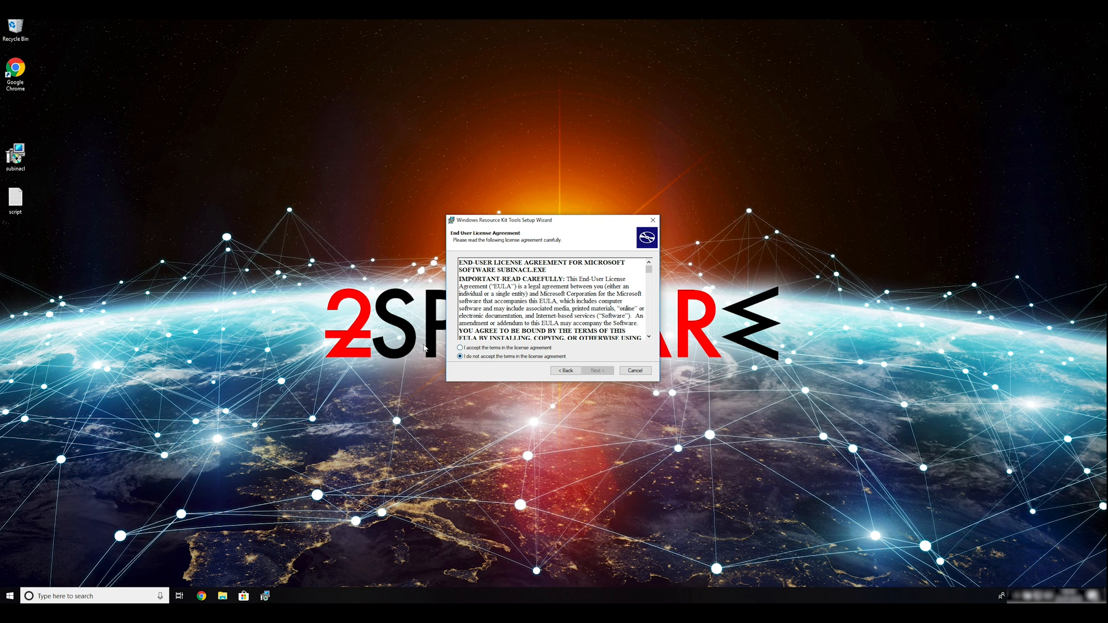
scroll("down", 3)
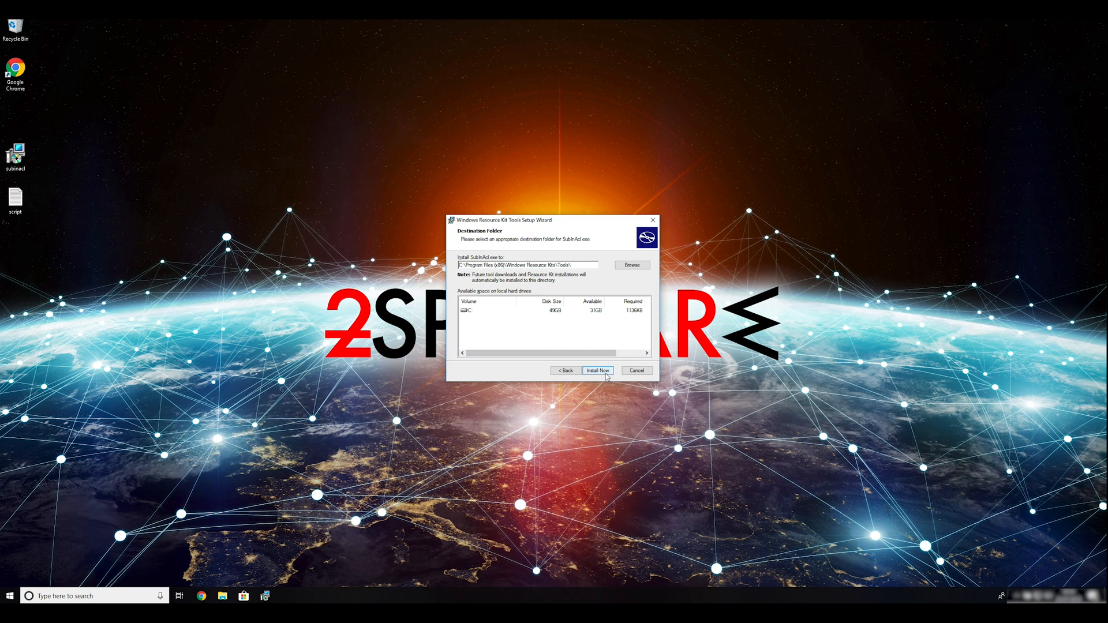
left_click(598, 370)
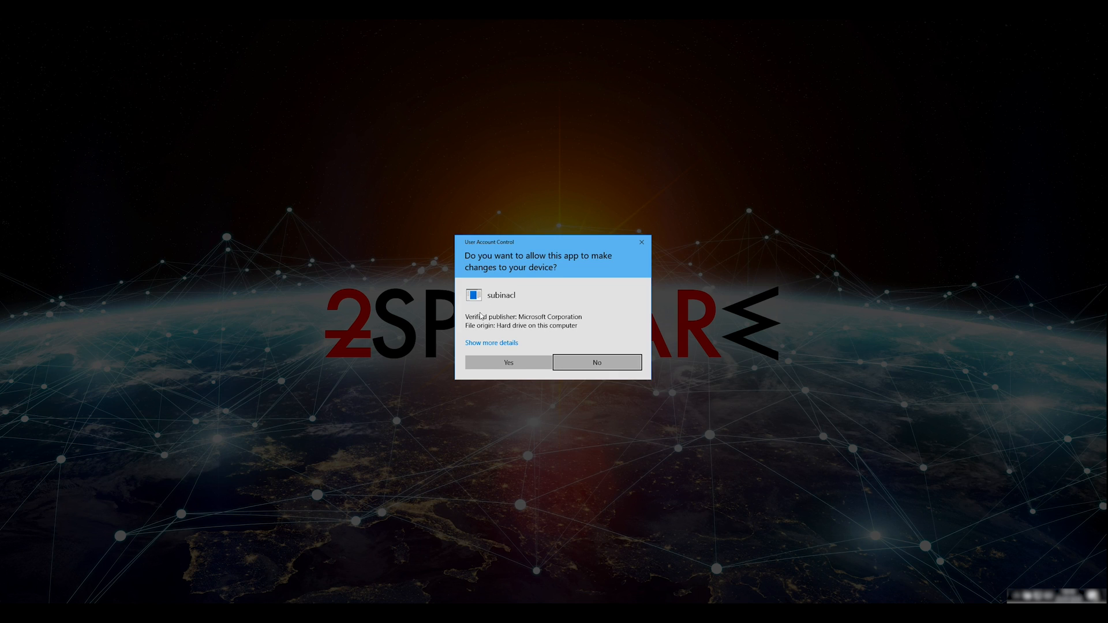
left_click(507, 362)
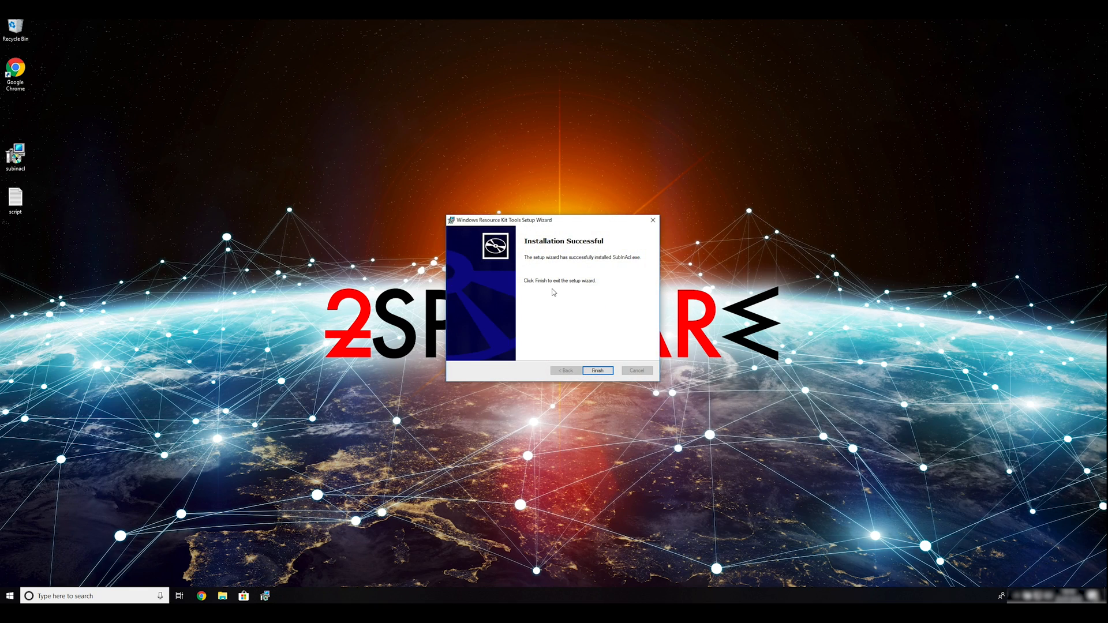
left_click(598, 370)
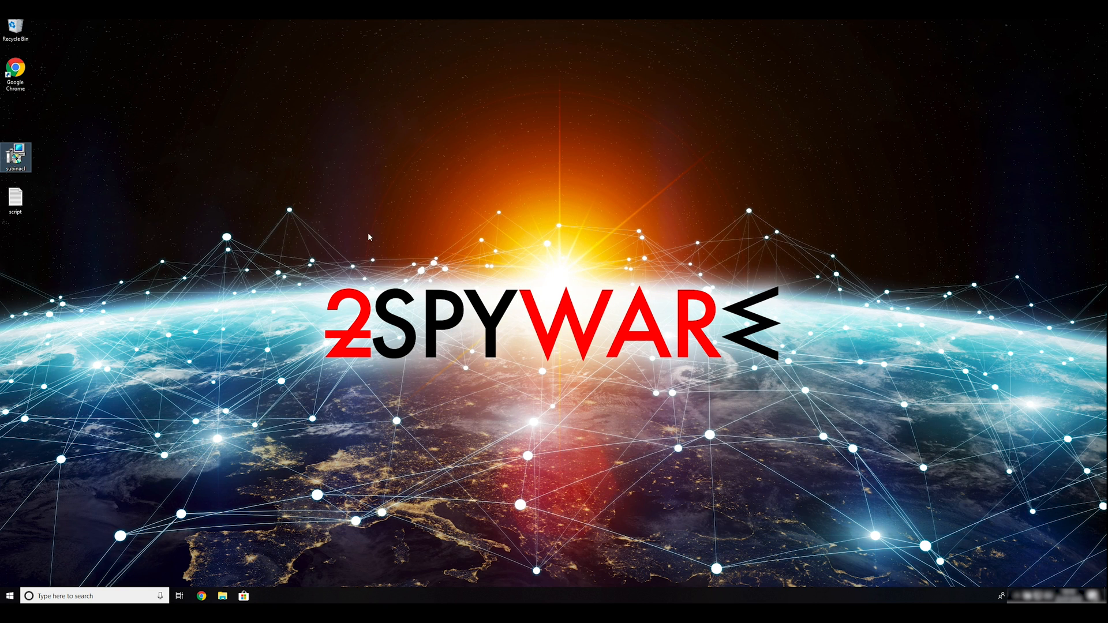
mouse_move(177, 217)
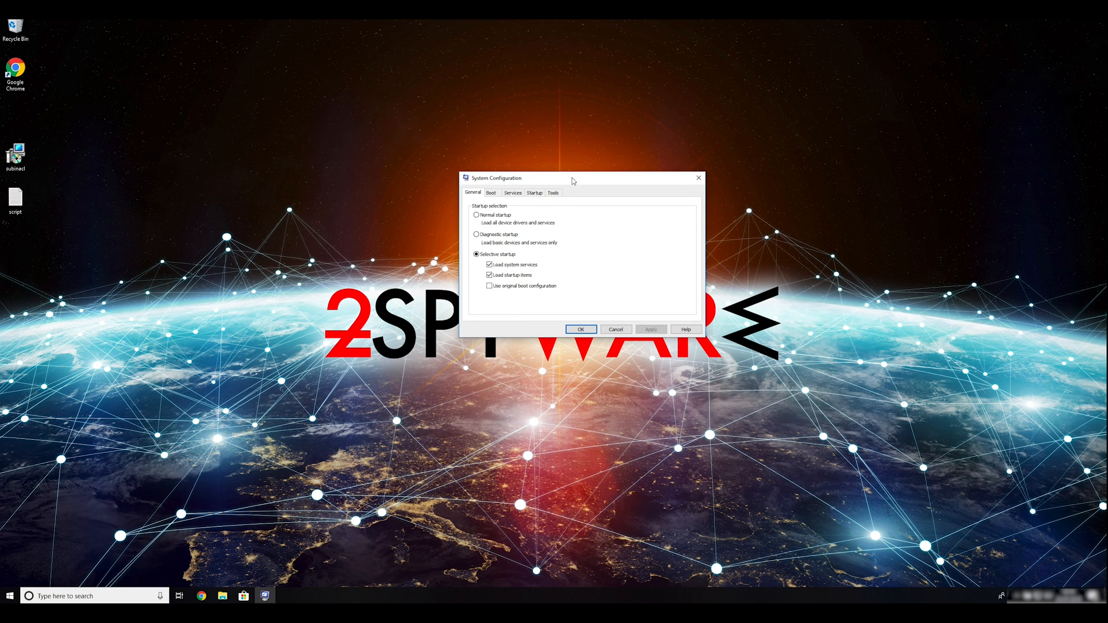
Enable Safe boot with the Network option on the Boot settings and apply it.
left_click(492, 191)
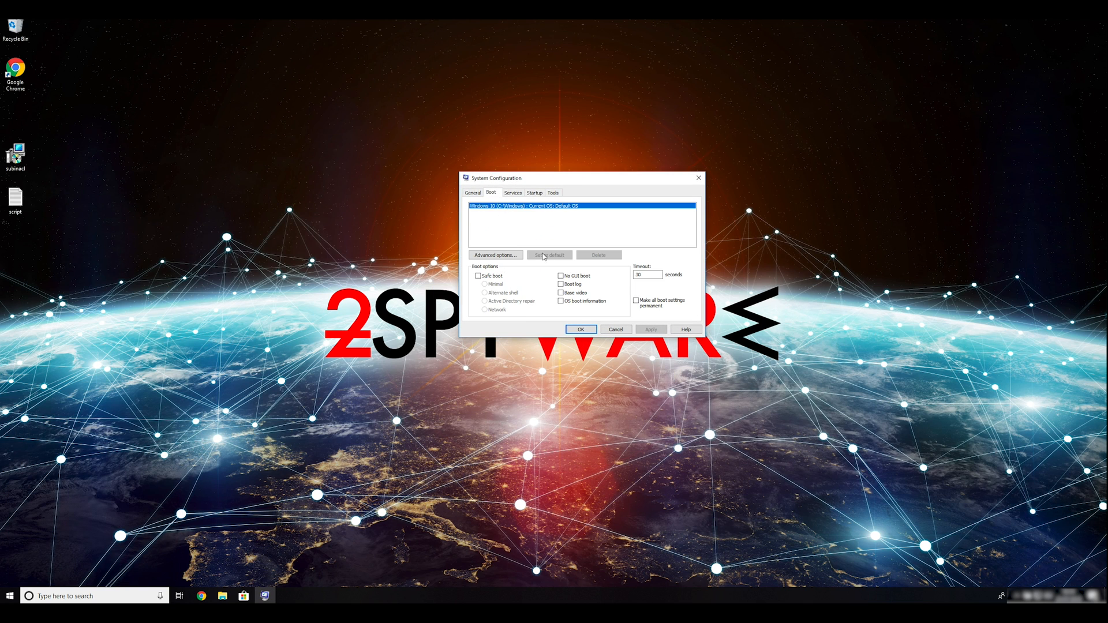
left_click(478, 275)
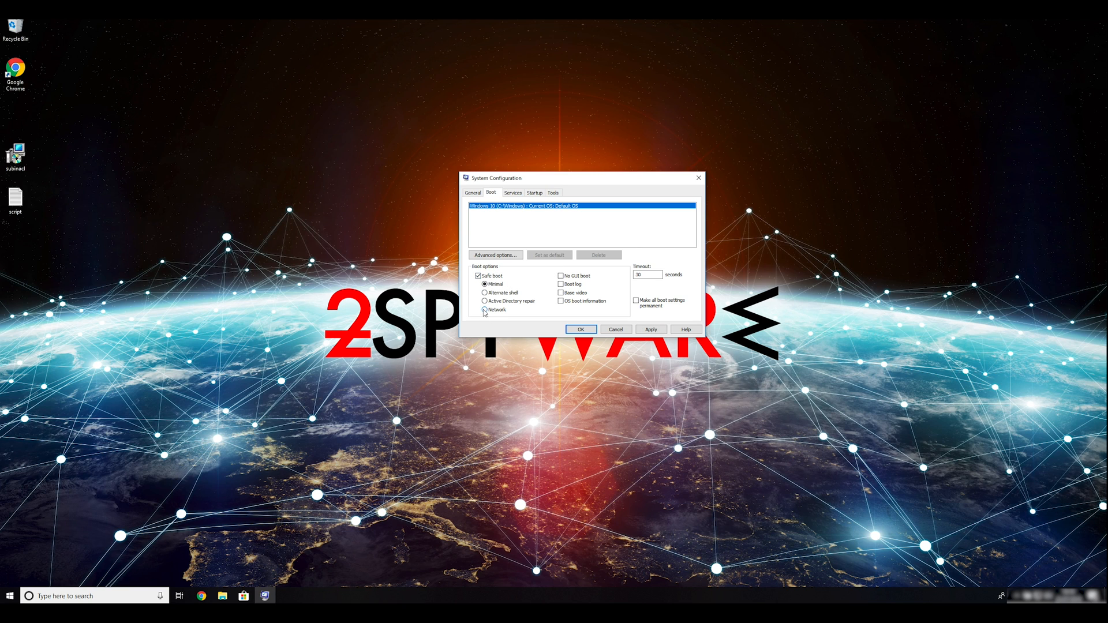
left_click(482, 310)
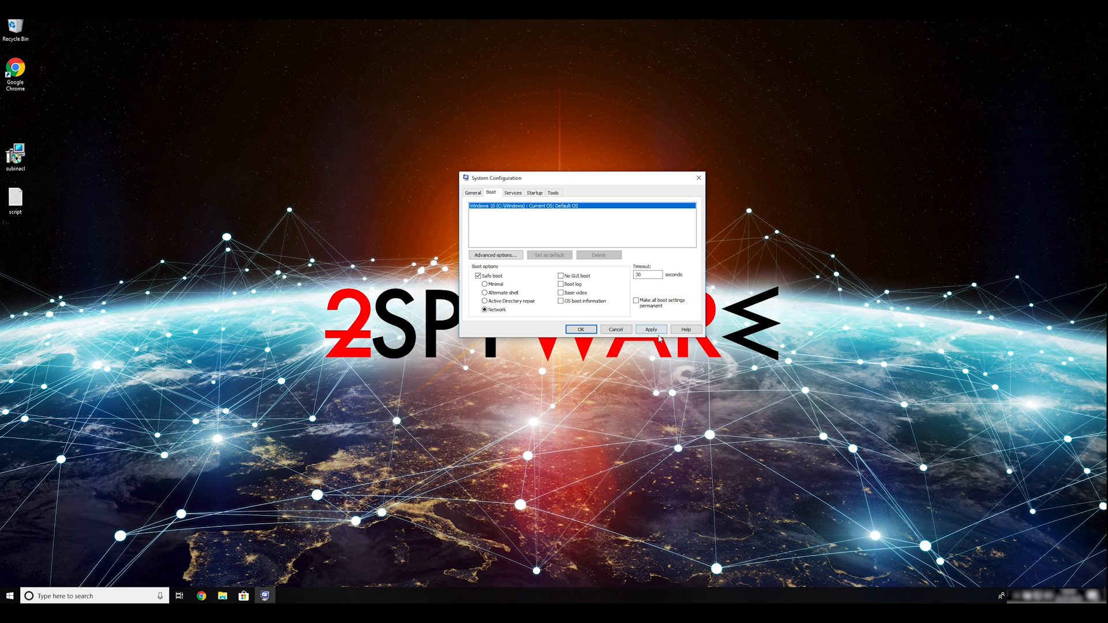
left_click(580, 328)
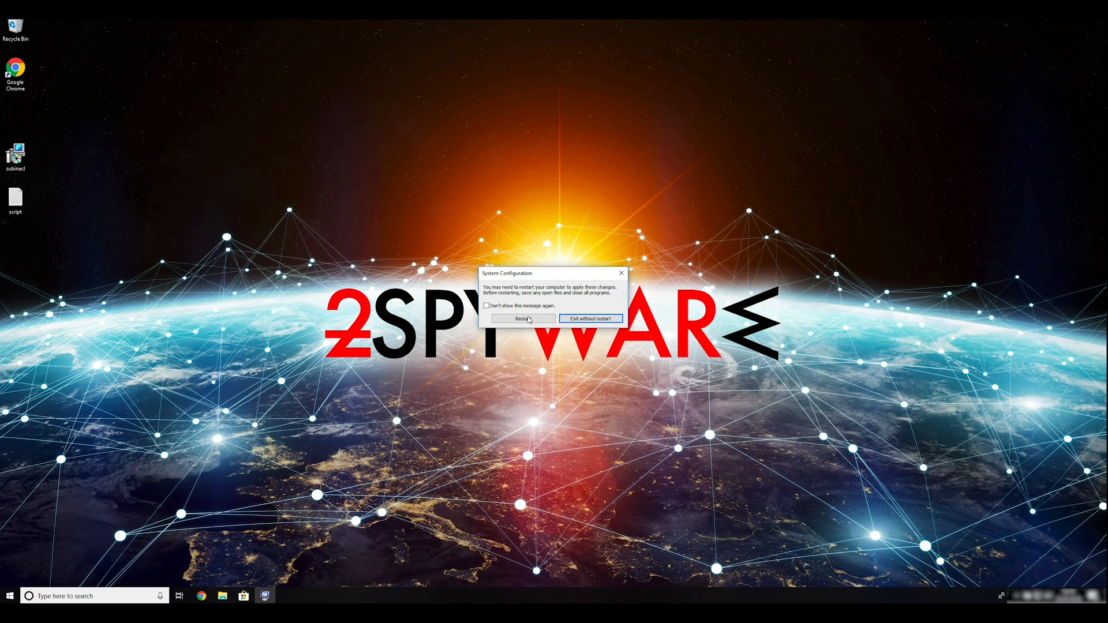
Restart into Safe Mode and select the script file on the desktop.
left_click(522, 319)
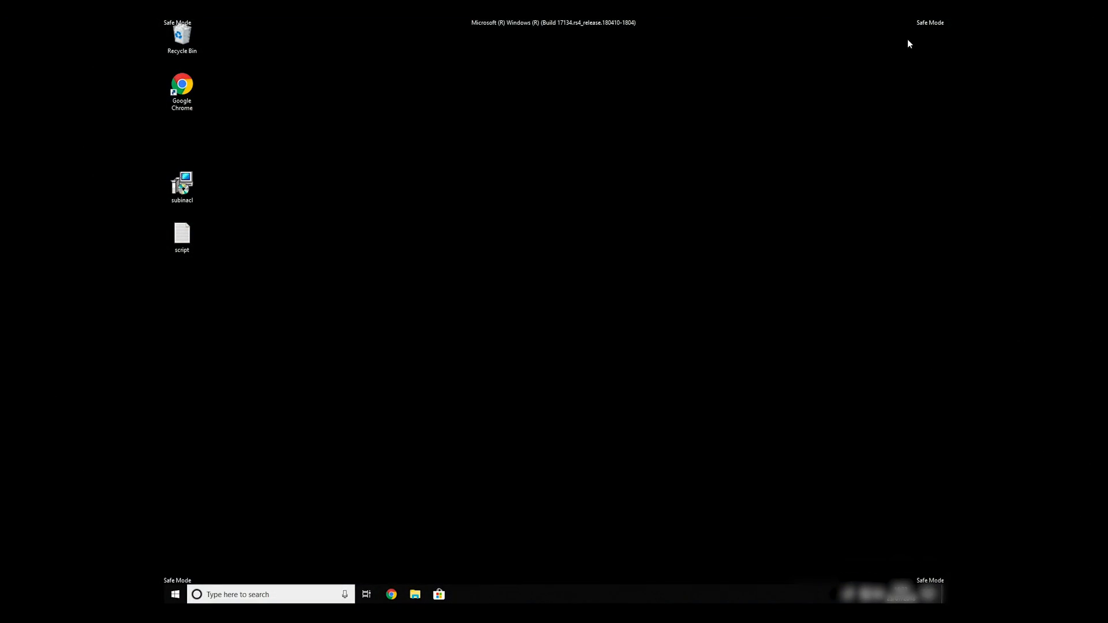
left_click(180, 36)
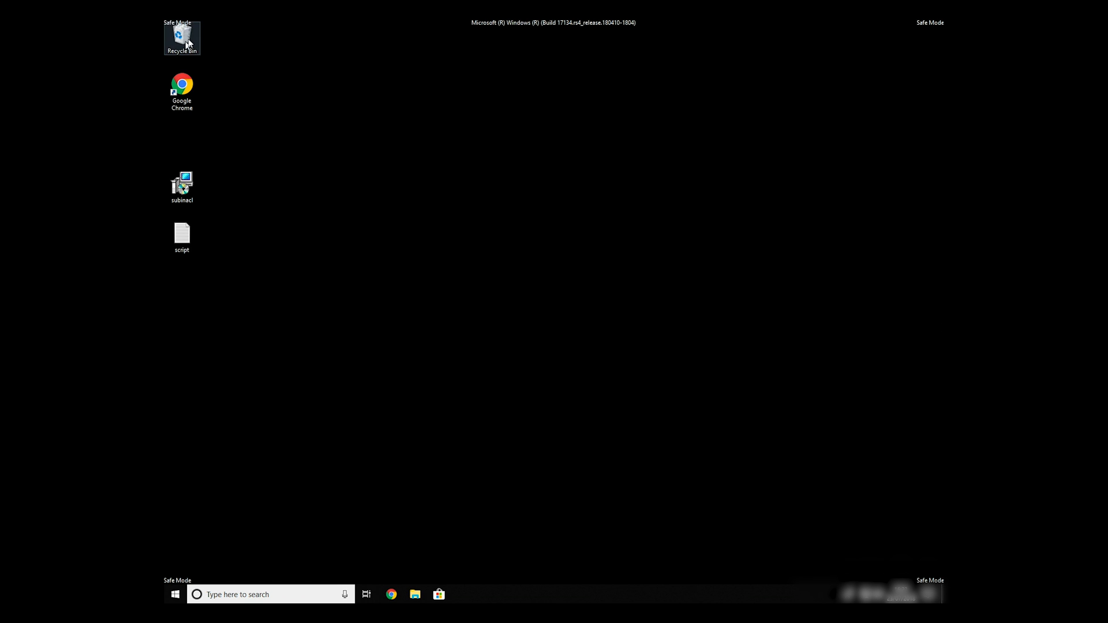
mouse_move(178, 571)
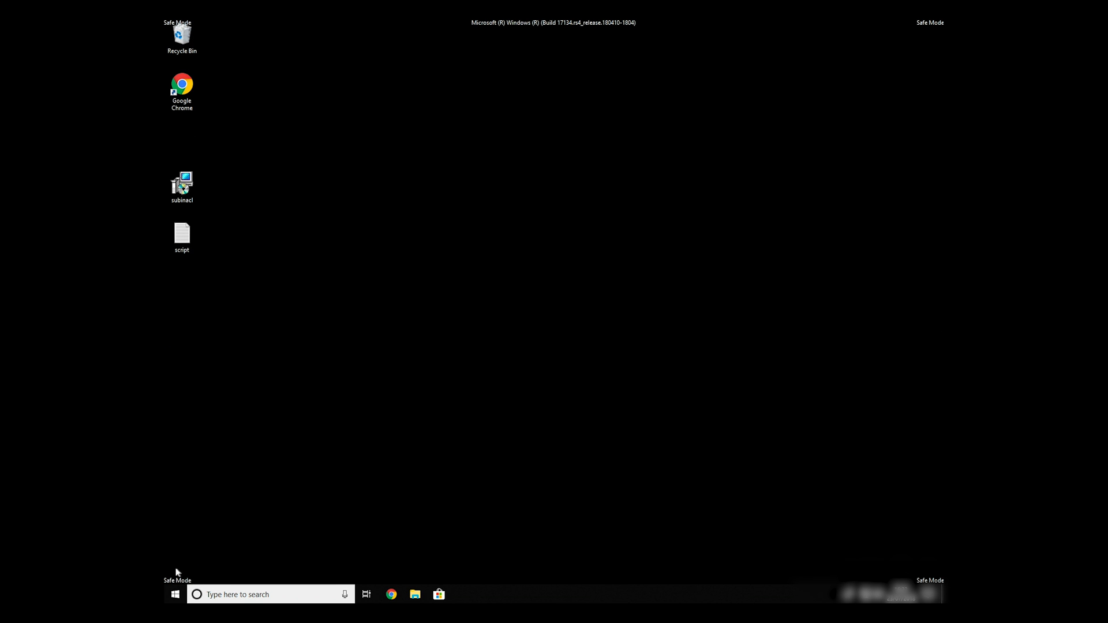
mouse_move(270, 276)
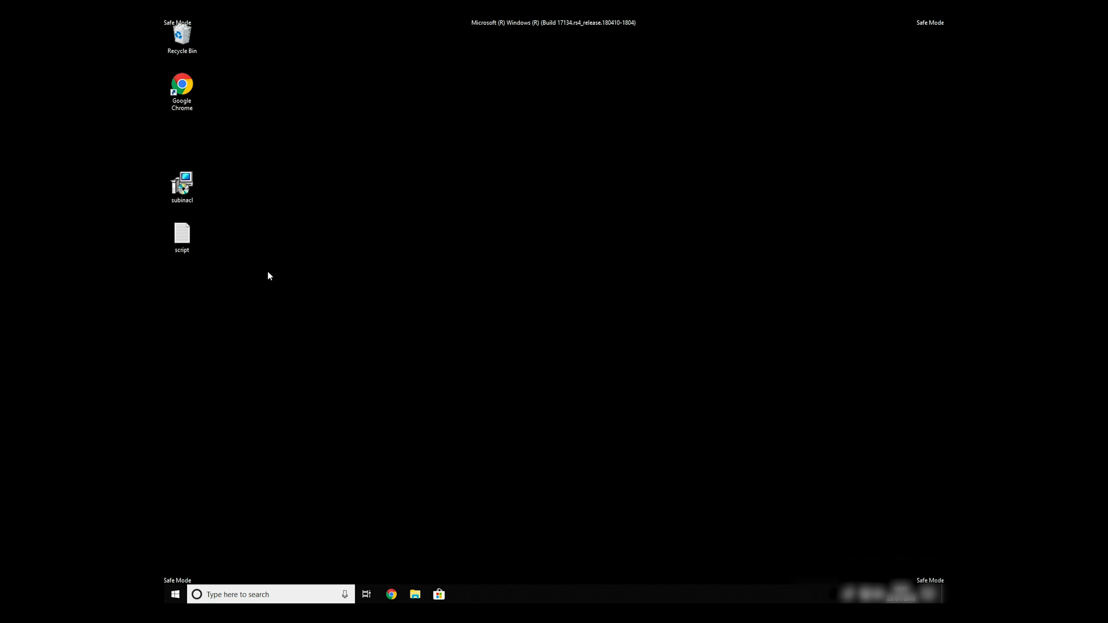
left_click(182, 234)
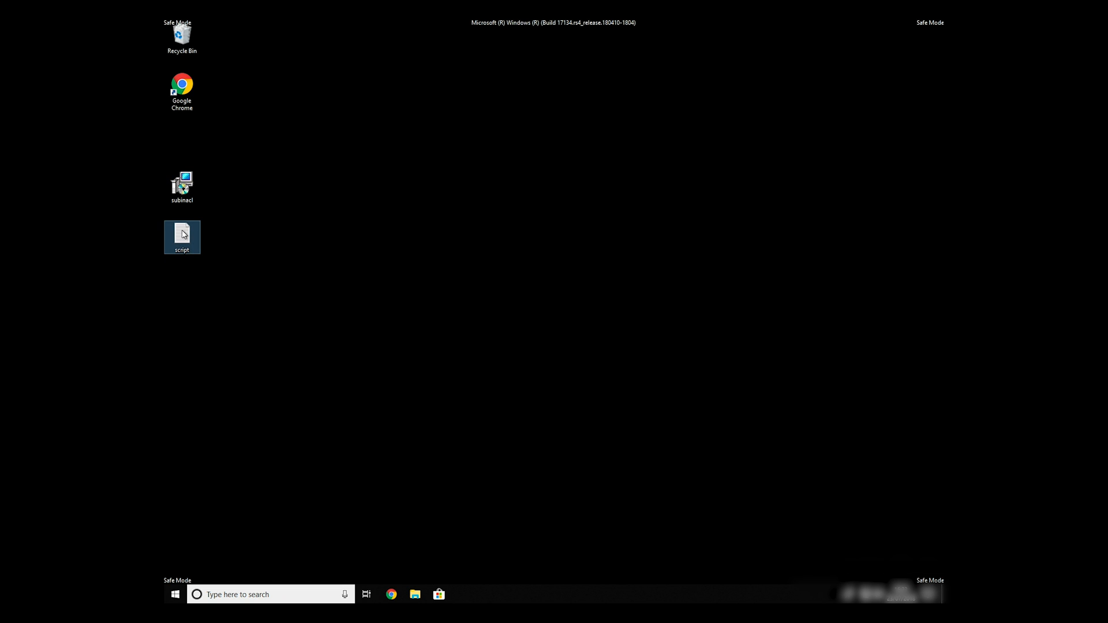
Edit the subinacl script in Notepad, adding a blank line after the last command, and start Save As.
double_click(182, 233)
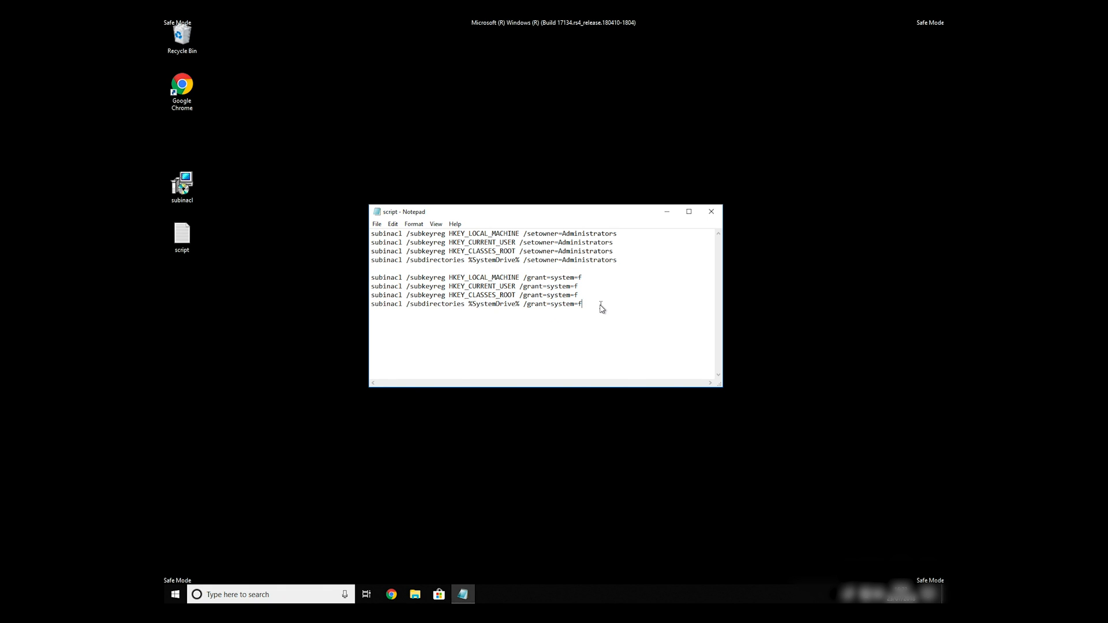
key("Enter")
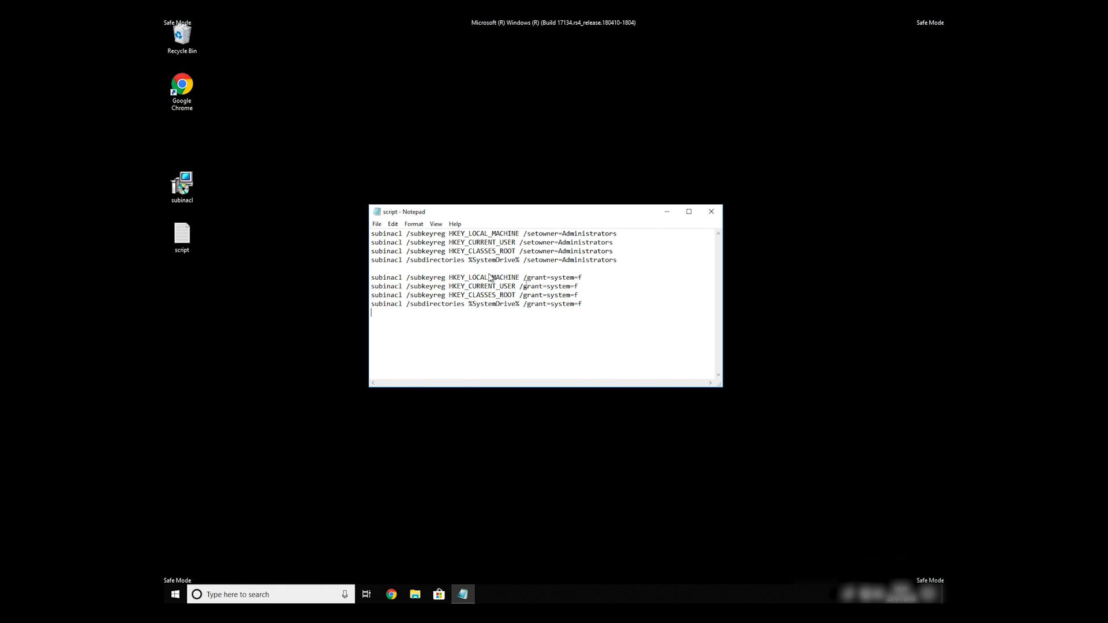
left_click(376, 224)
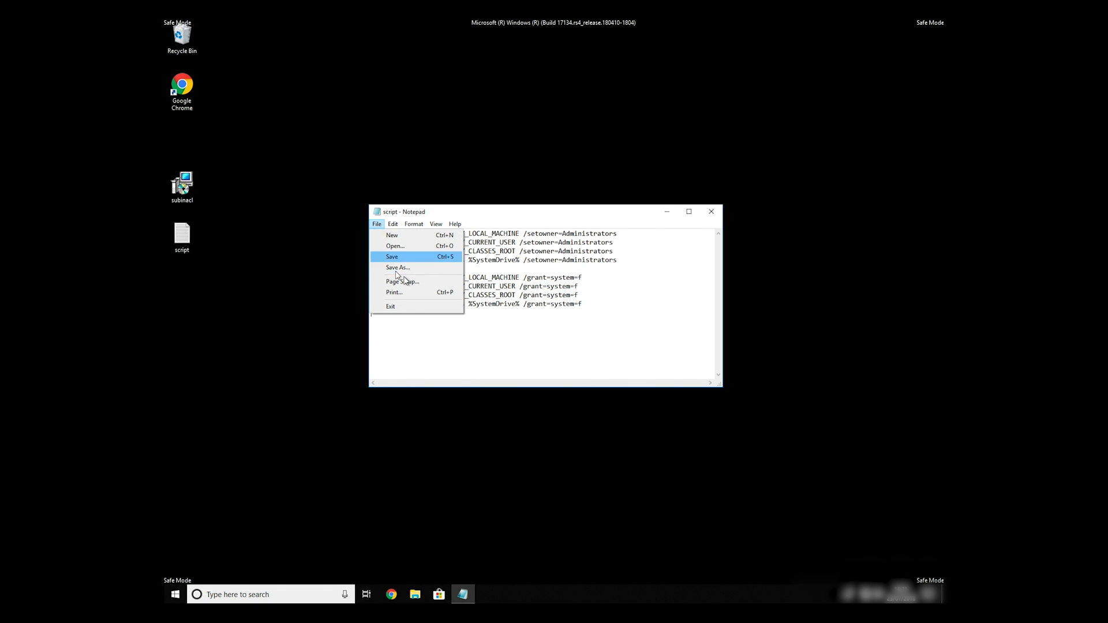
left_click(391, 256)
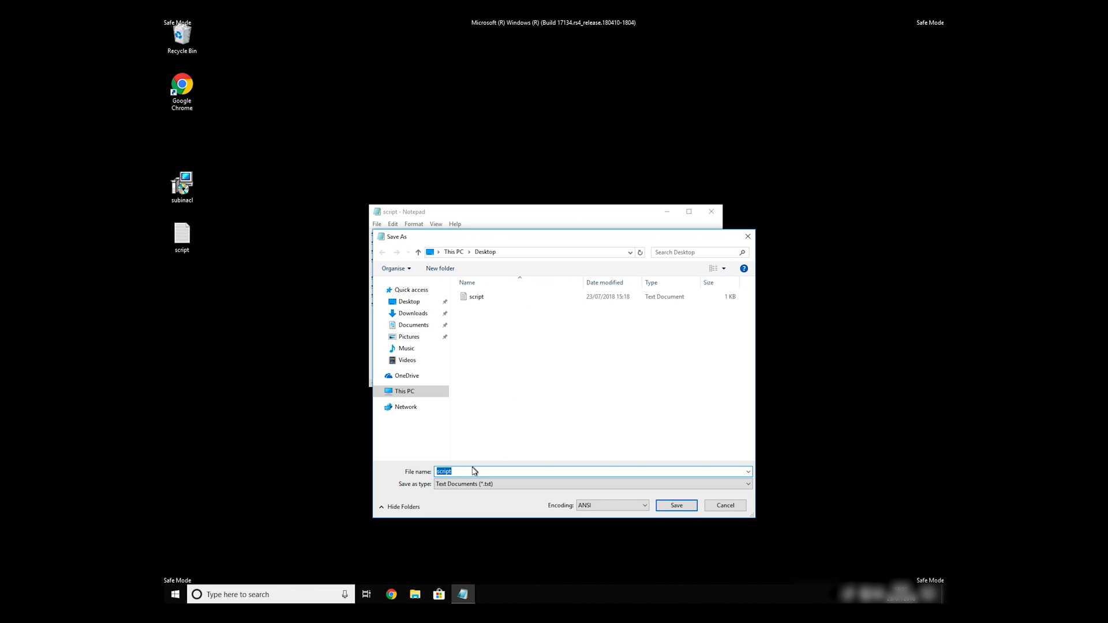
mouse_move(503, 480)
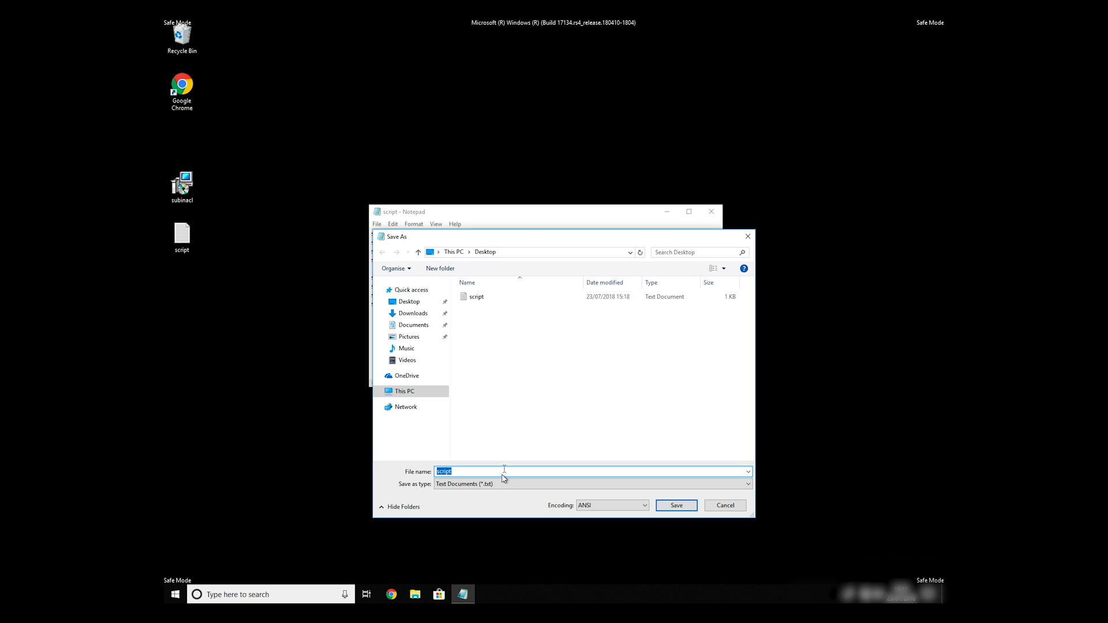
mouse_move(470, 474)
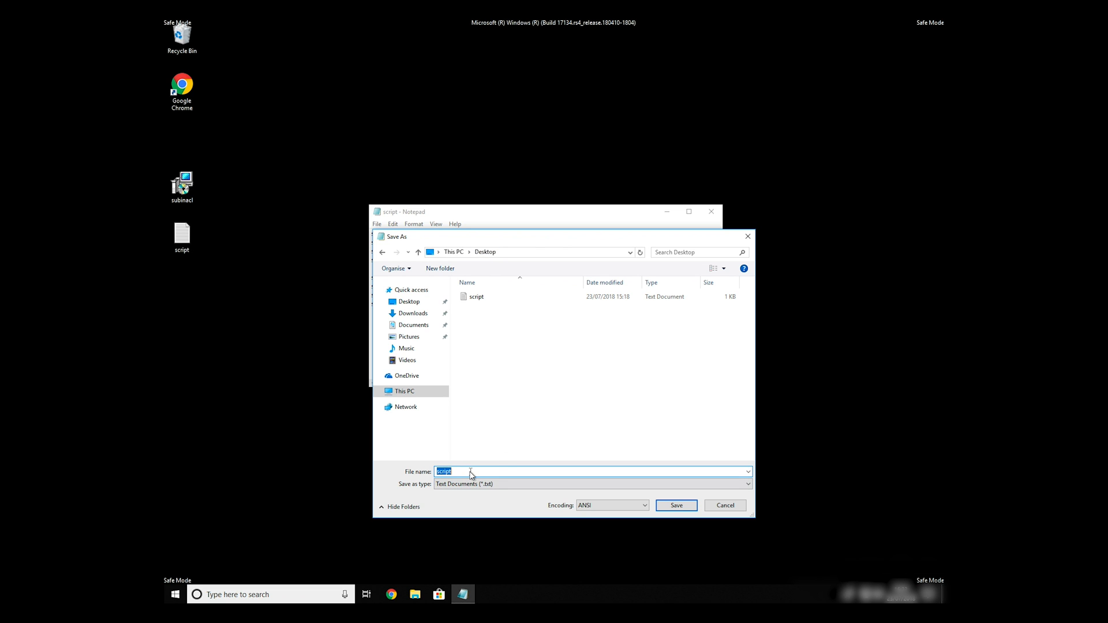
mouse_move(424, 464)
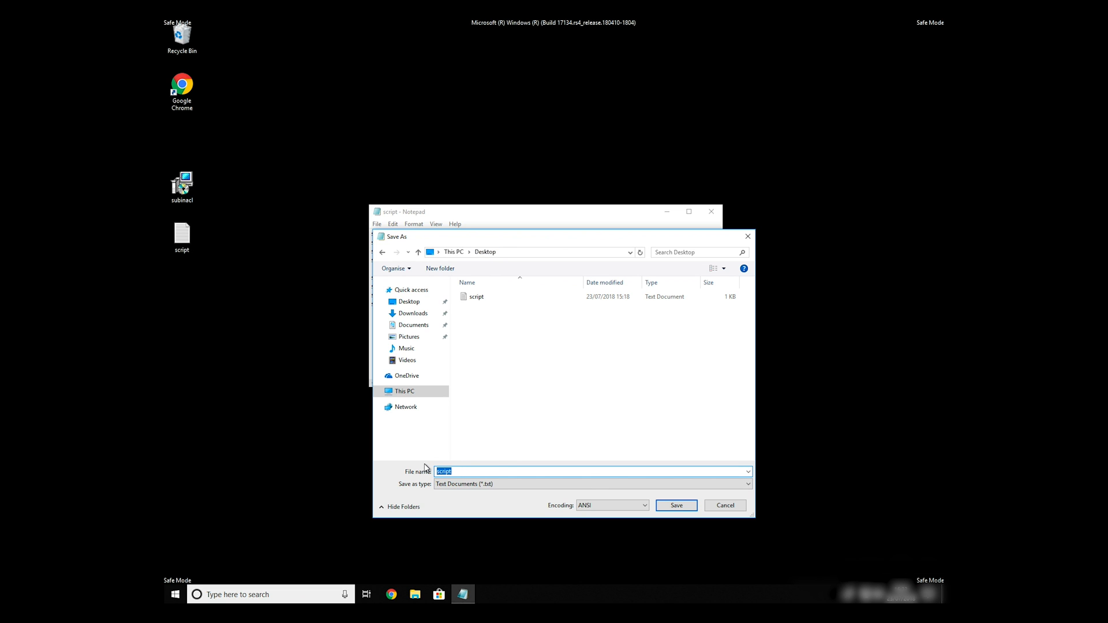
Save the script as FIX.BAT with the All Files type.
type("FIX.")
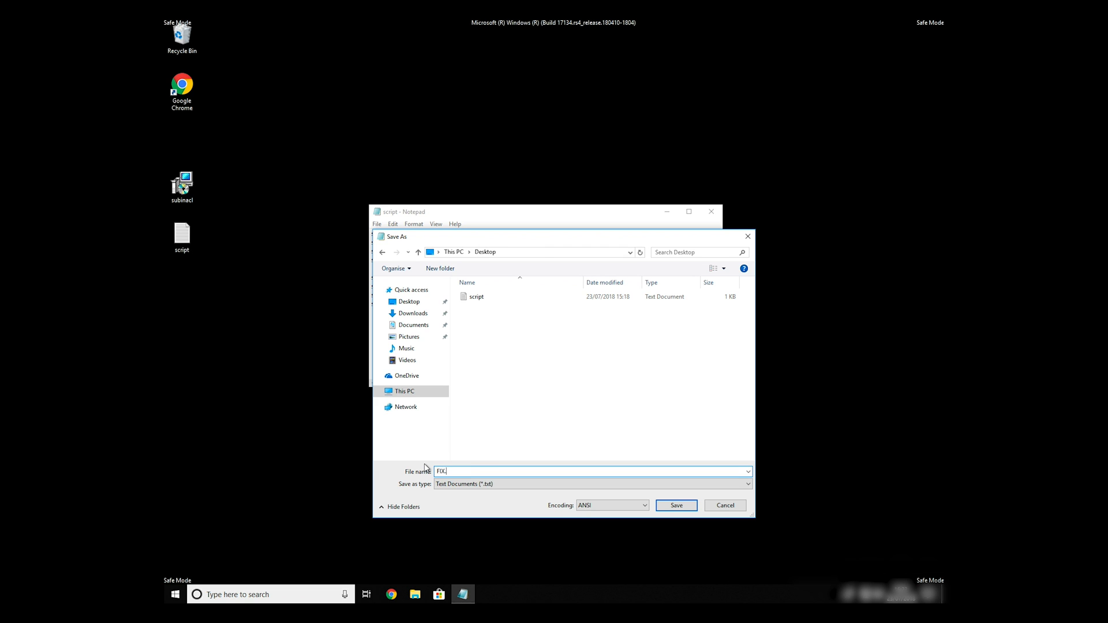
type("BAT")
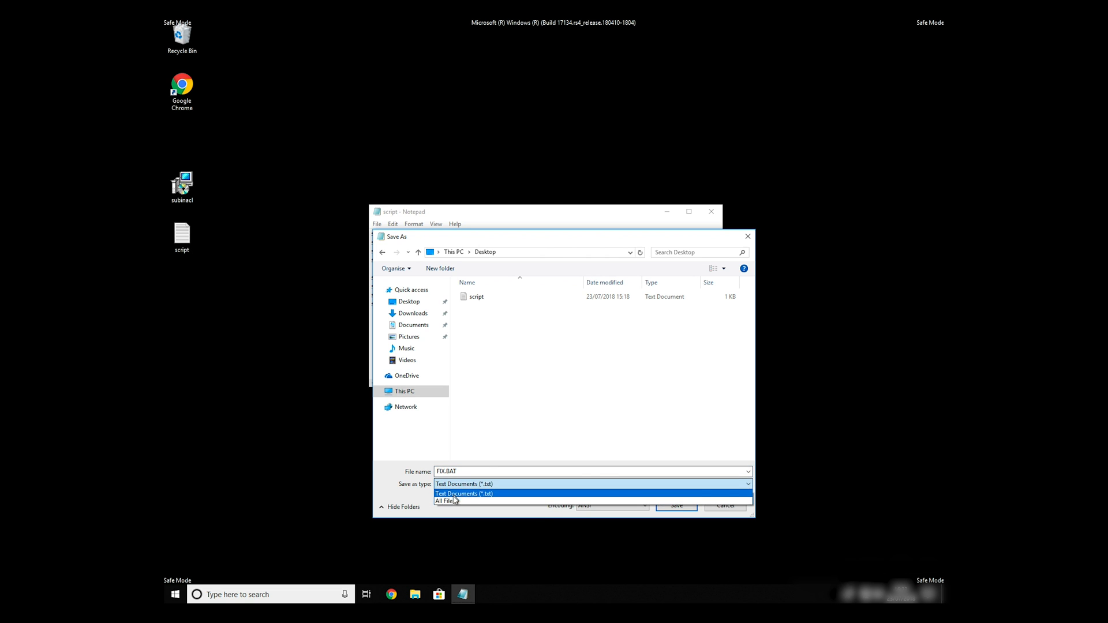
left_click(445, 501)
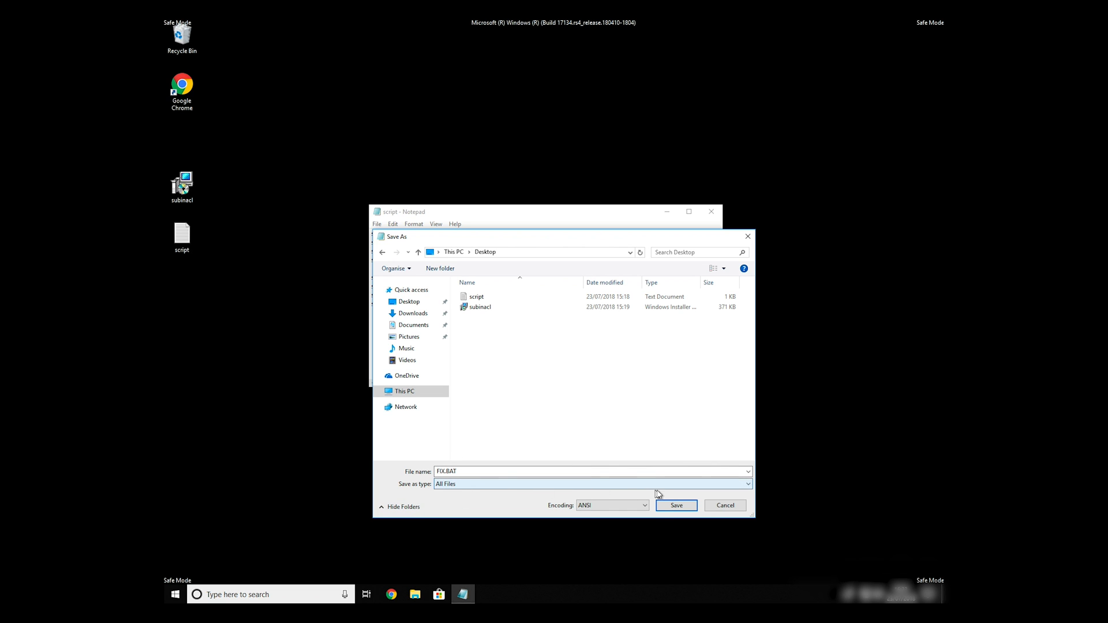
left_click(677, 506)
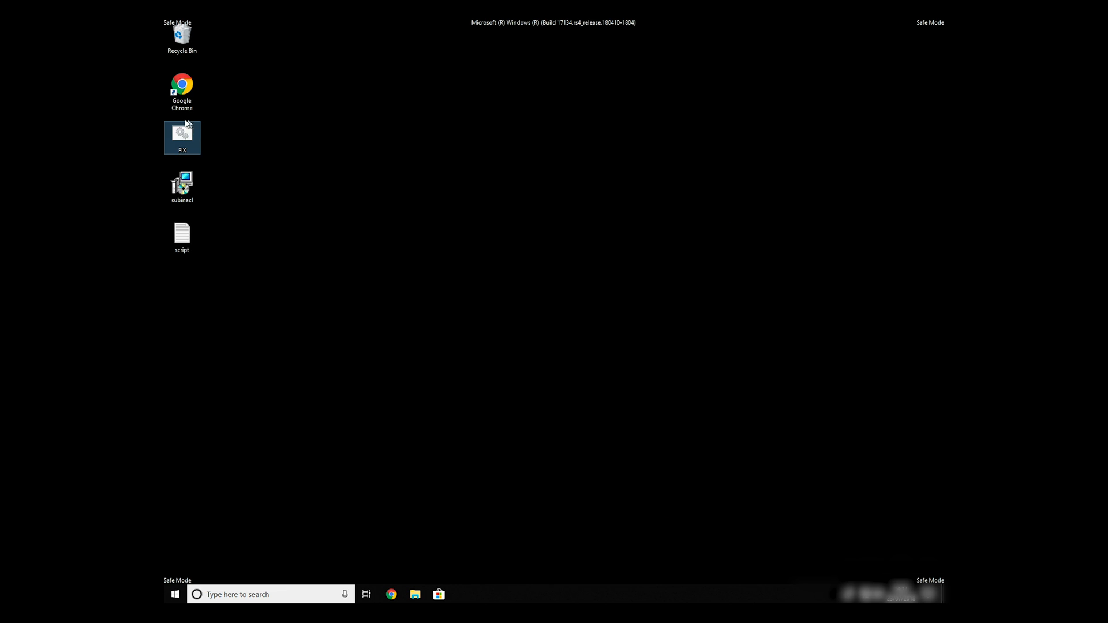
Browse to C:\Program Files (x86)\Windows Resource Kits in File Explorer.
right_click(181, 138)
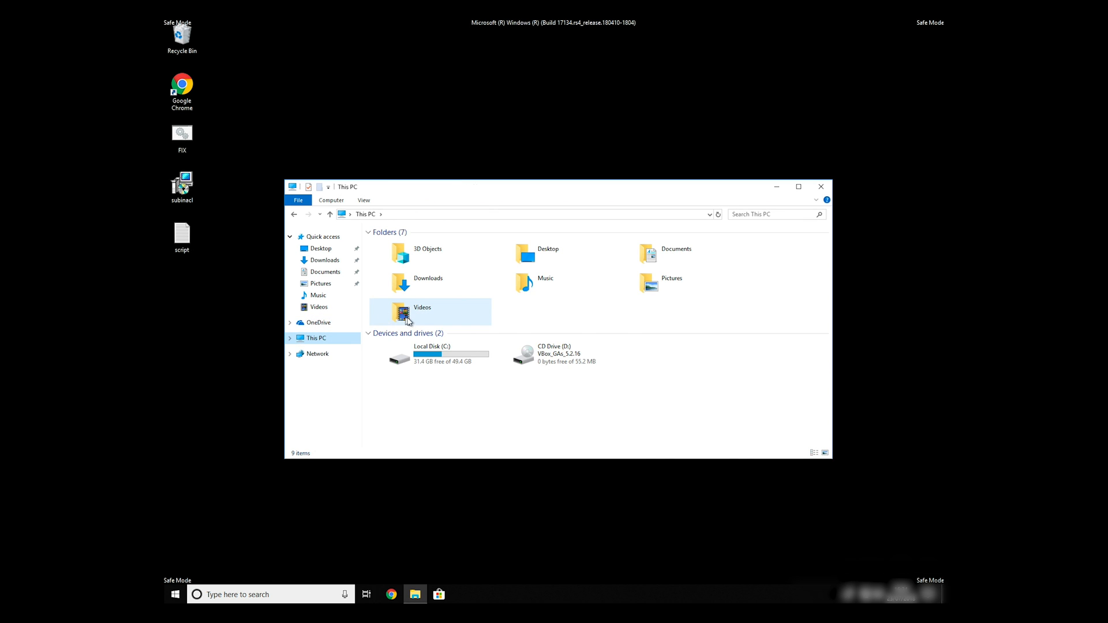
double_click(396, 356)
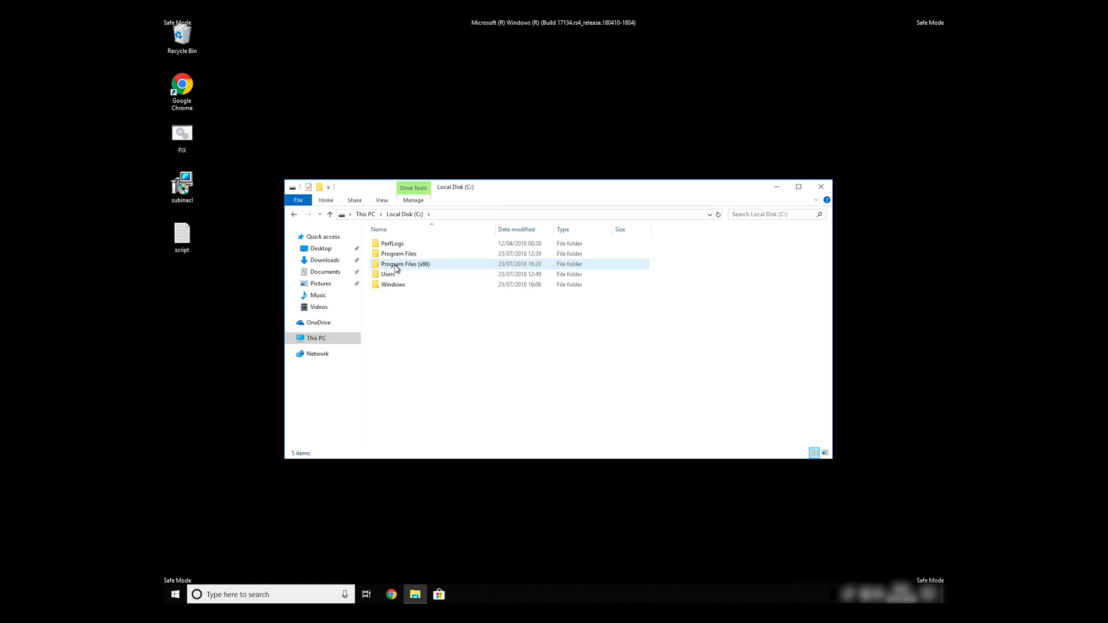
double_click(403, 263)
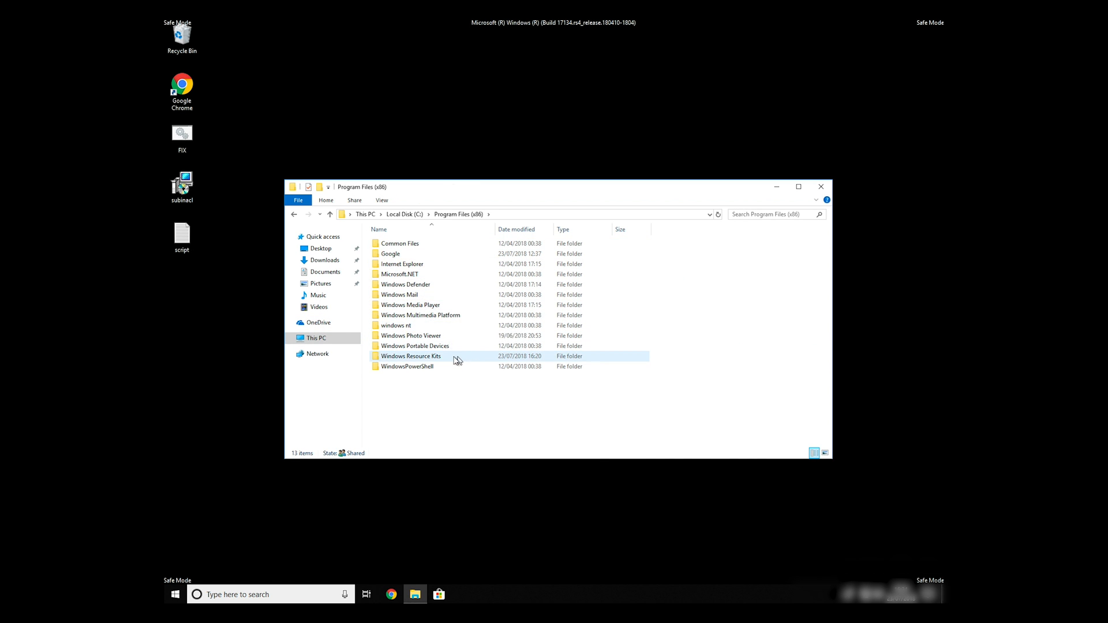
double_click(411, 355)
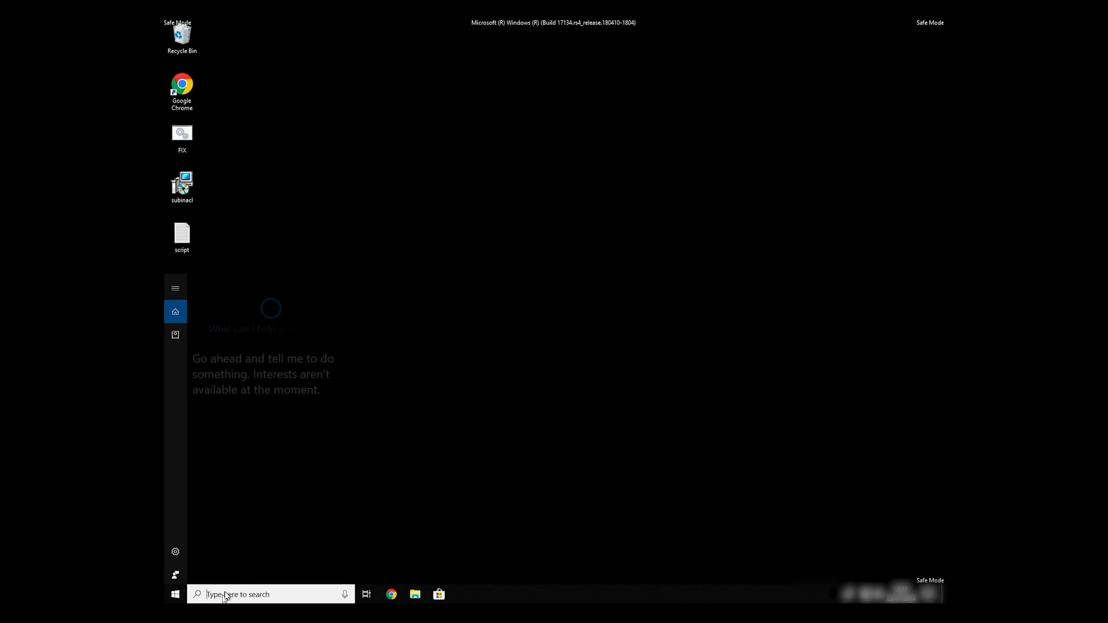
Launch Command Prompt as administrator from the 'cmd' search result.
type("c")
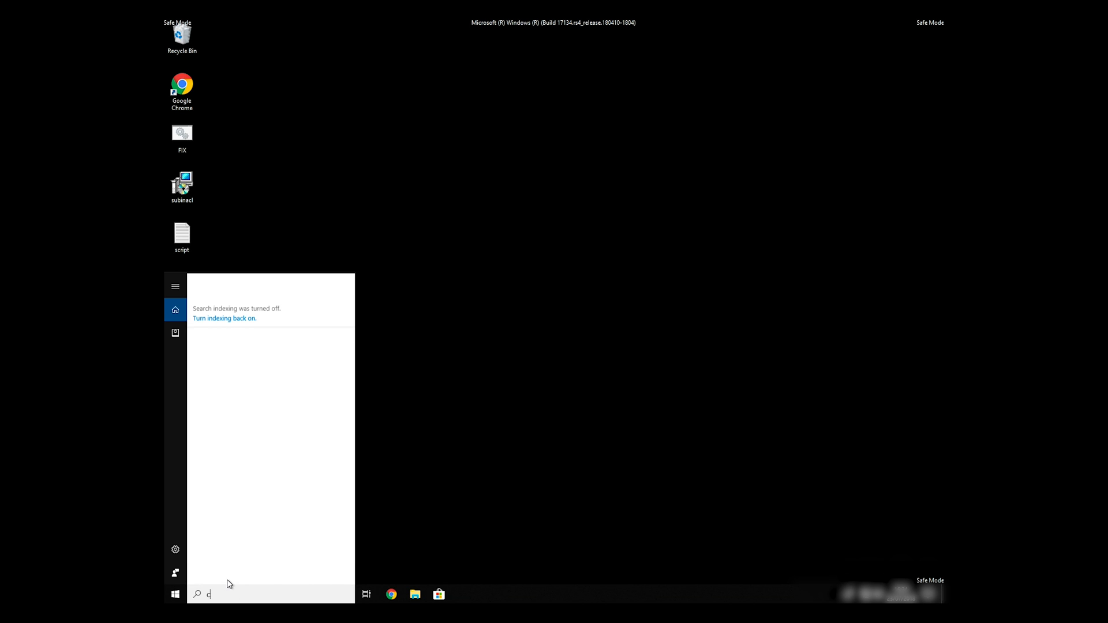
type("md")
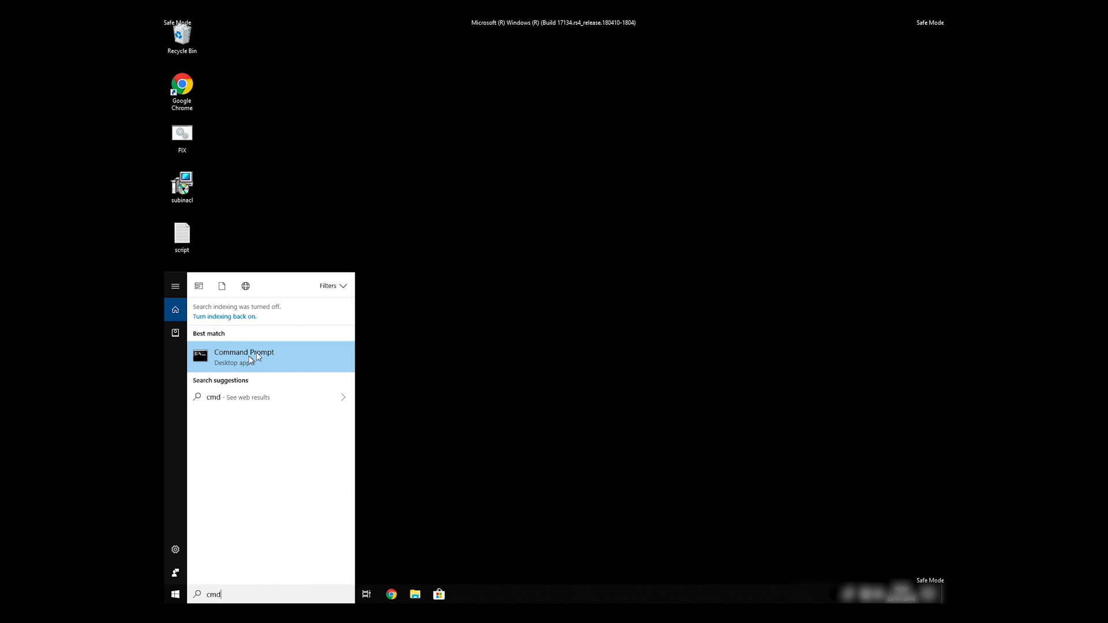
right_click(255, 356)
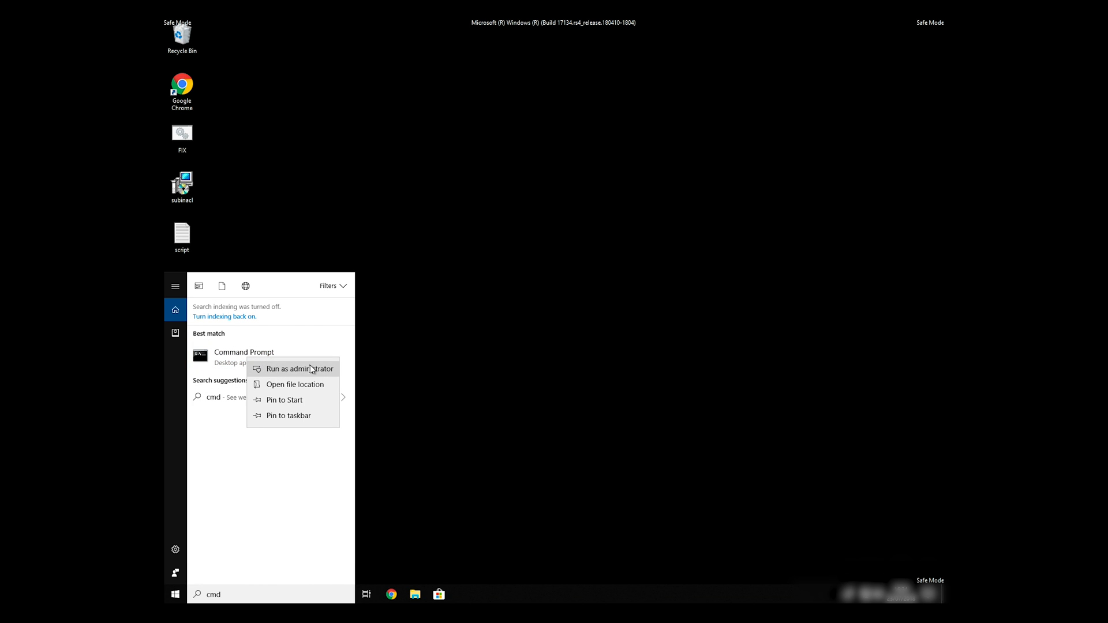
left_click(298, 369)
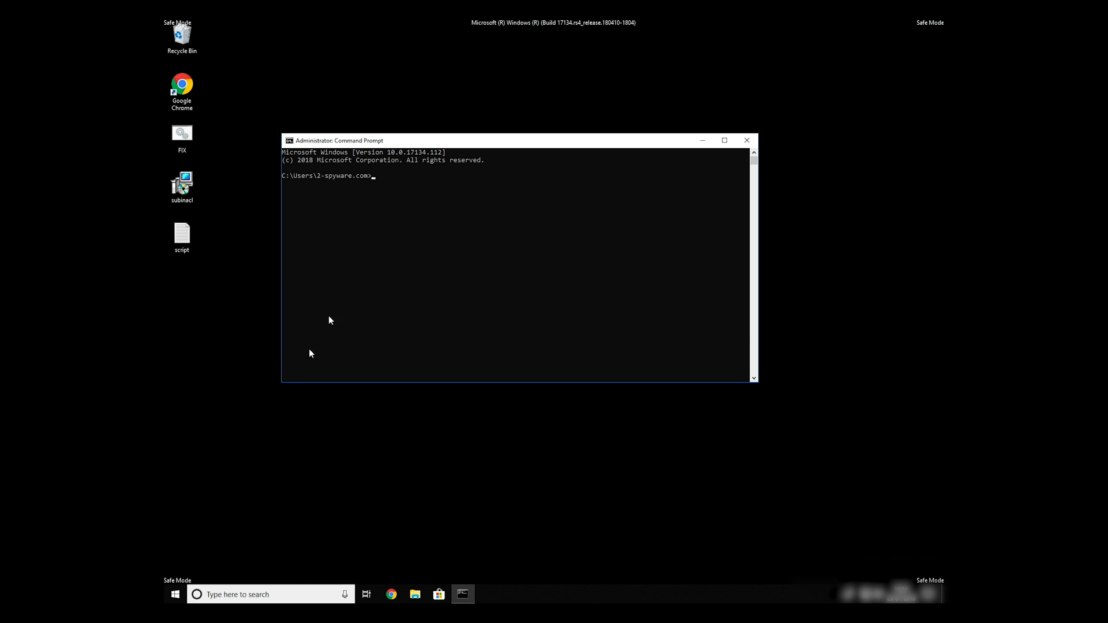
Change to the Windows Resource Kits\Tools folder, run FIX.BAT, then close Command Prompt.
type("CD C:\\")
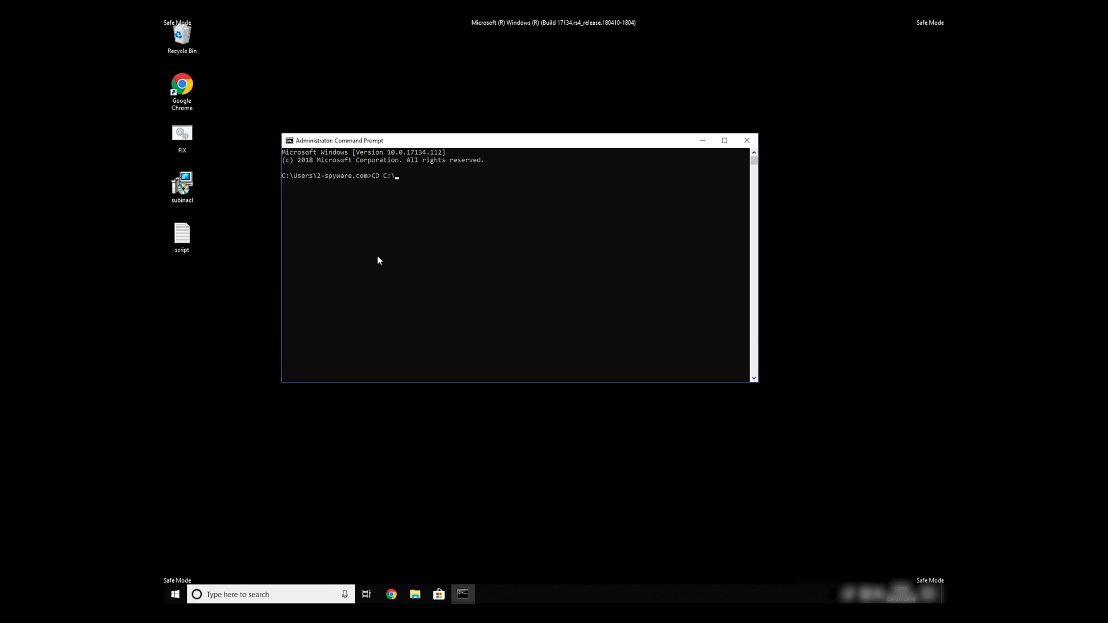
type("\"C:\\Program Files (x86)\\Wi\"")
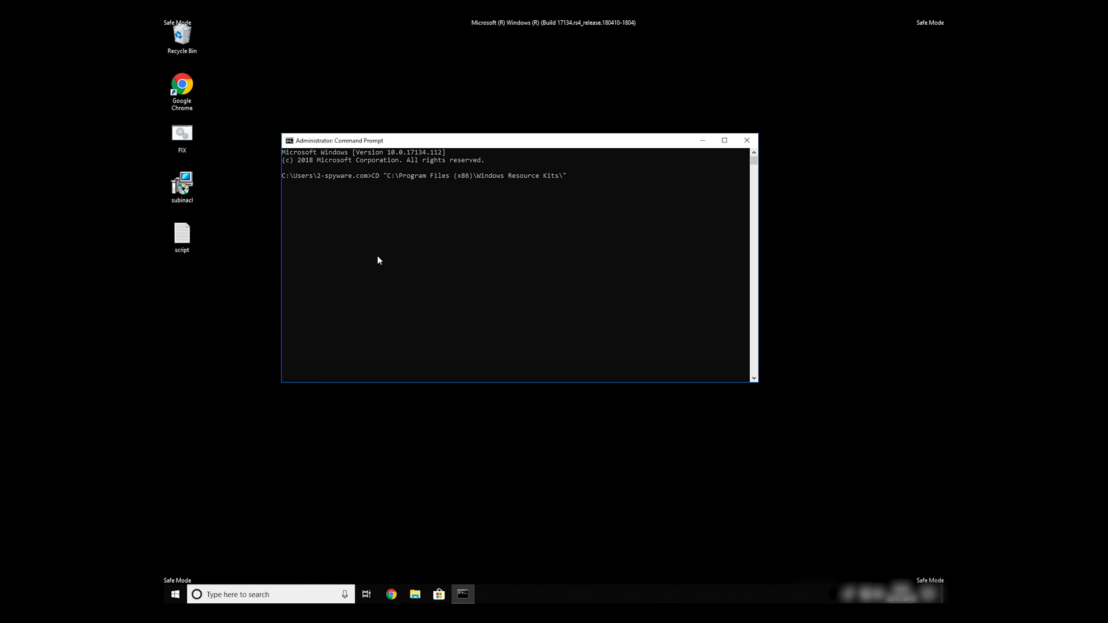
type("Tools")
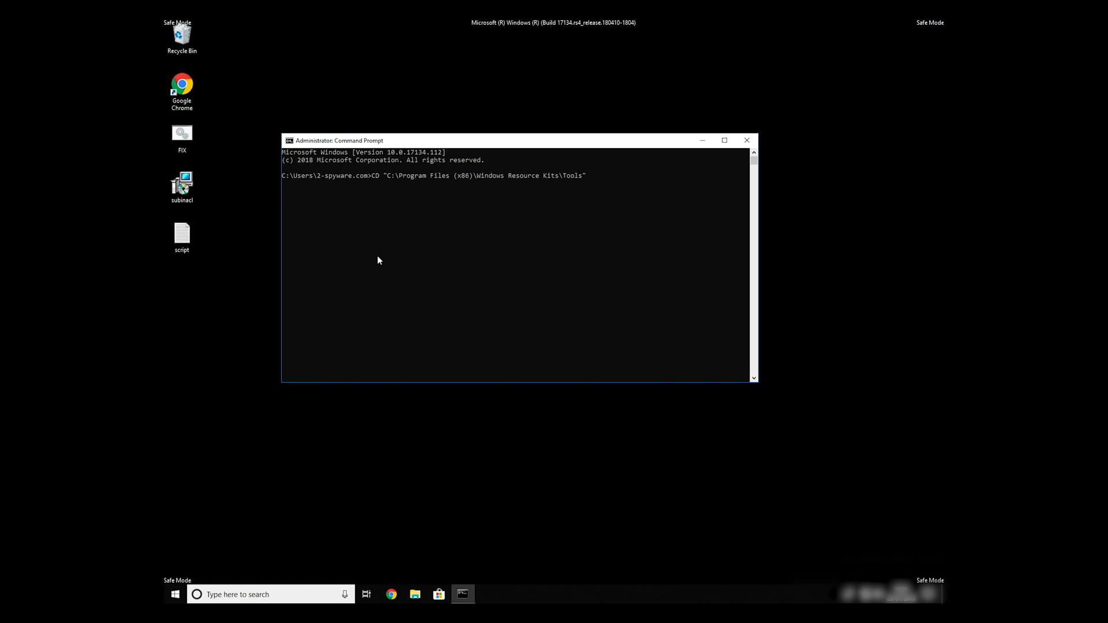
type("FIX")
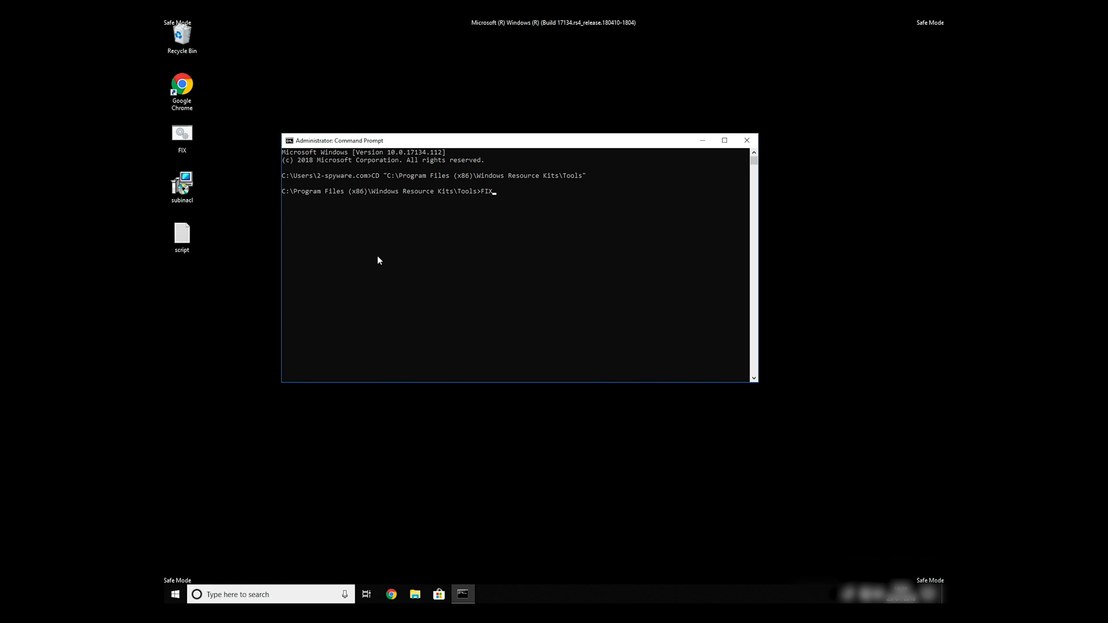
type(".BA")
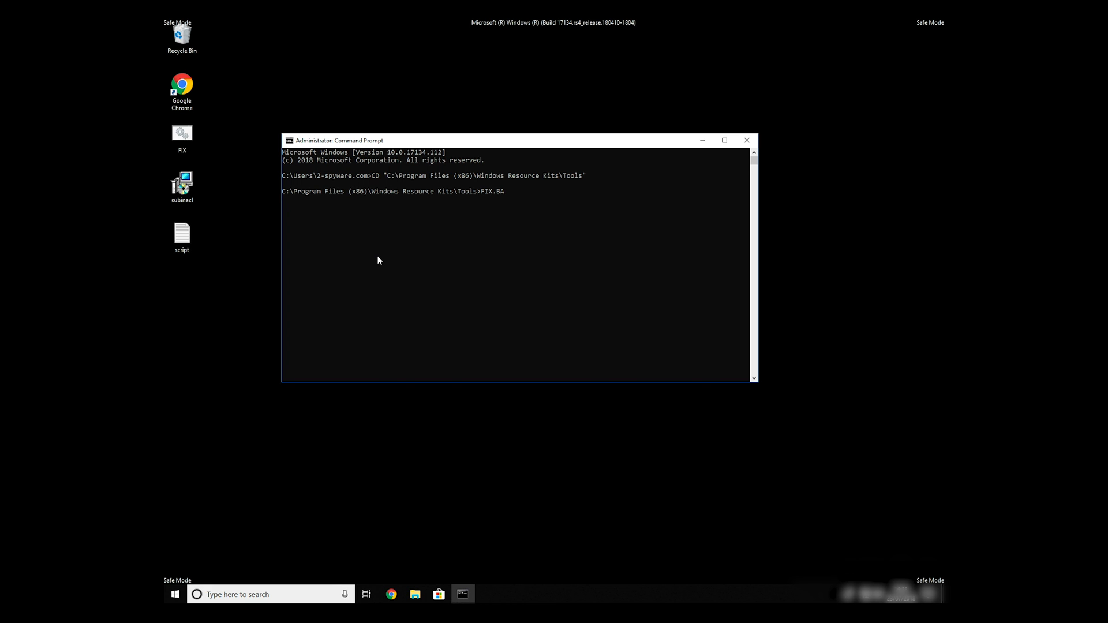
key("Enter")
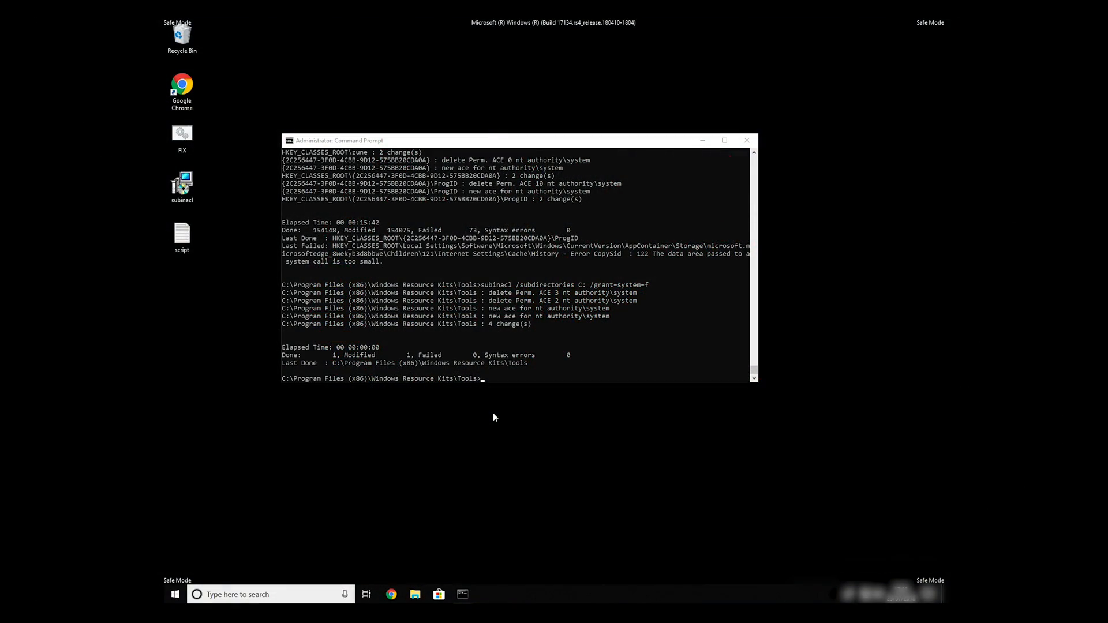
mouse_move(522, 367)
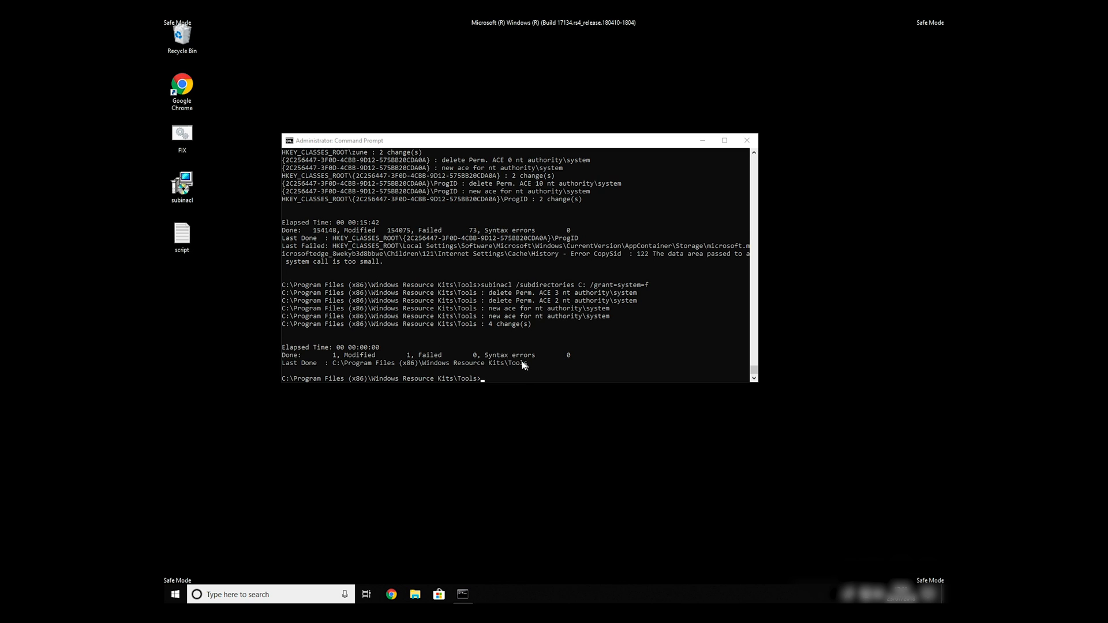
left_click(745, 139)
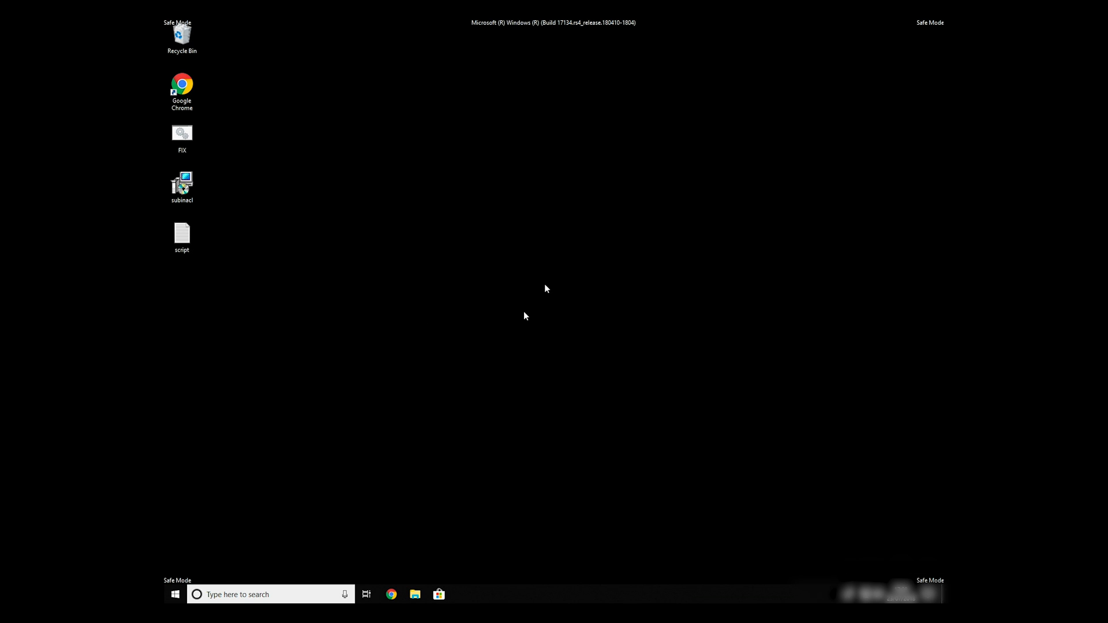
mouse_move(296, 439)
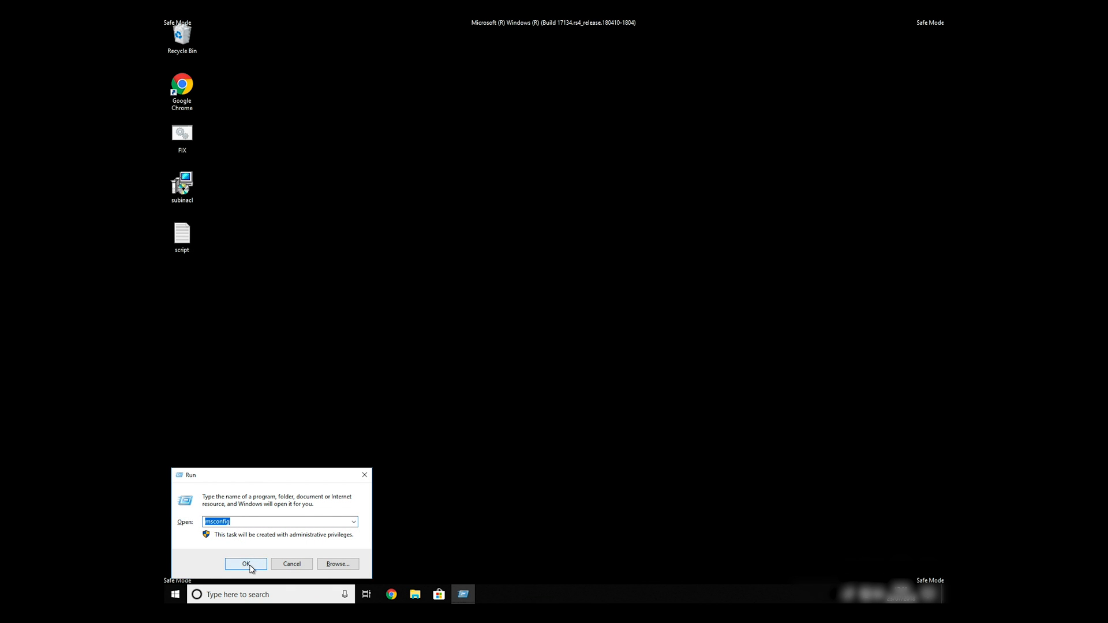
Uncheck Safe boot in msconfig's Boot settings and apply the change.
left_click(245, 563)
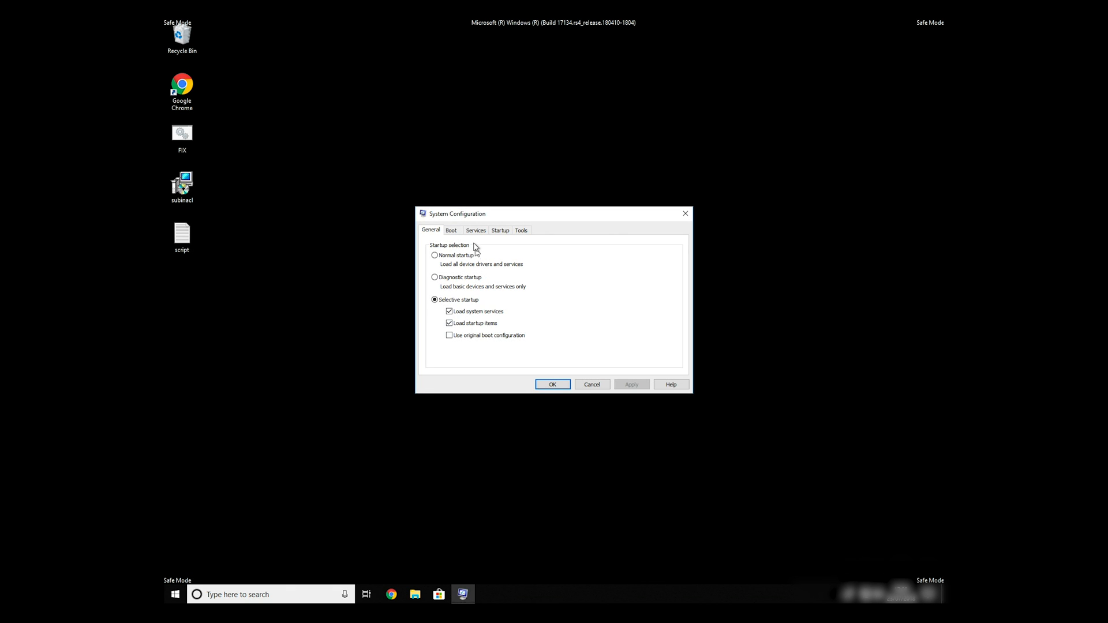
left_click(451, 229)
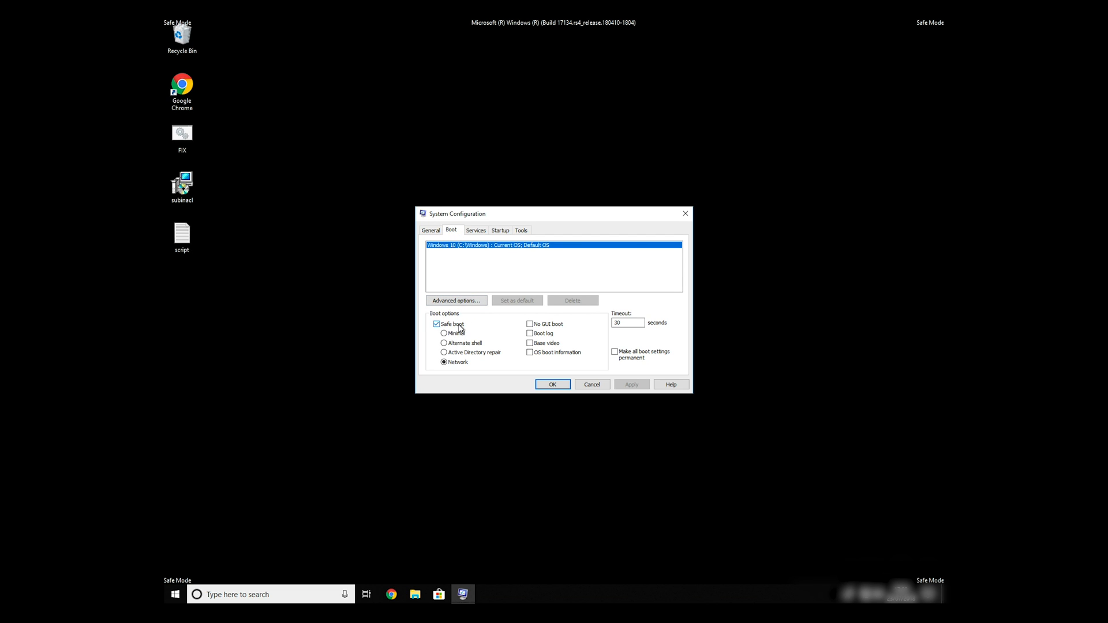
left_click(436, 323)
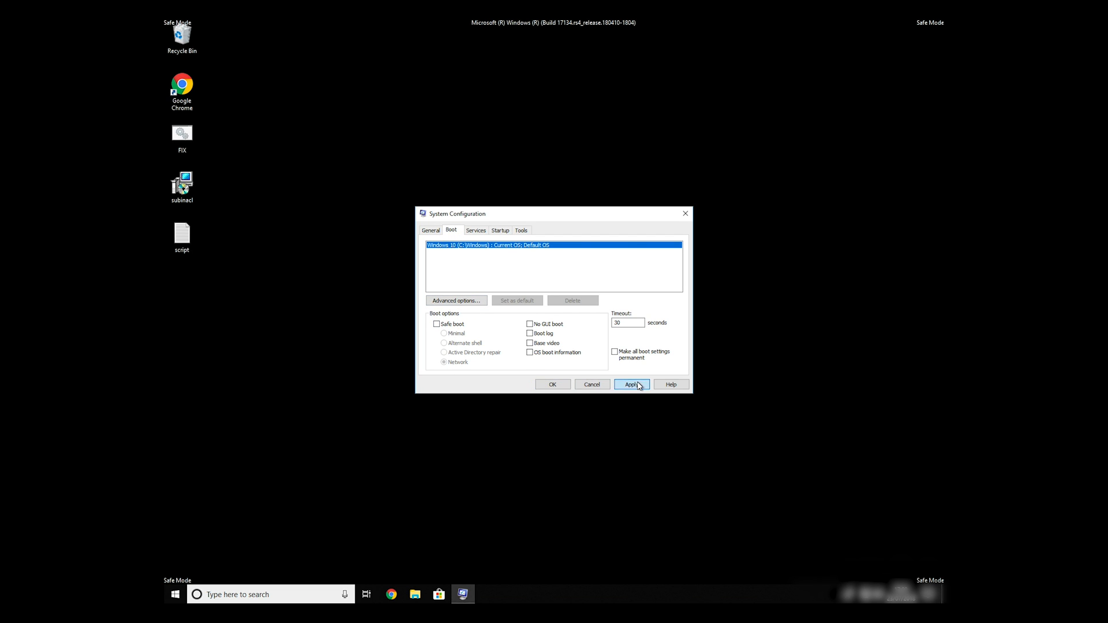
left_click(631, 384)
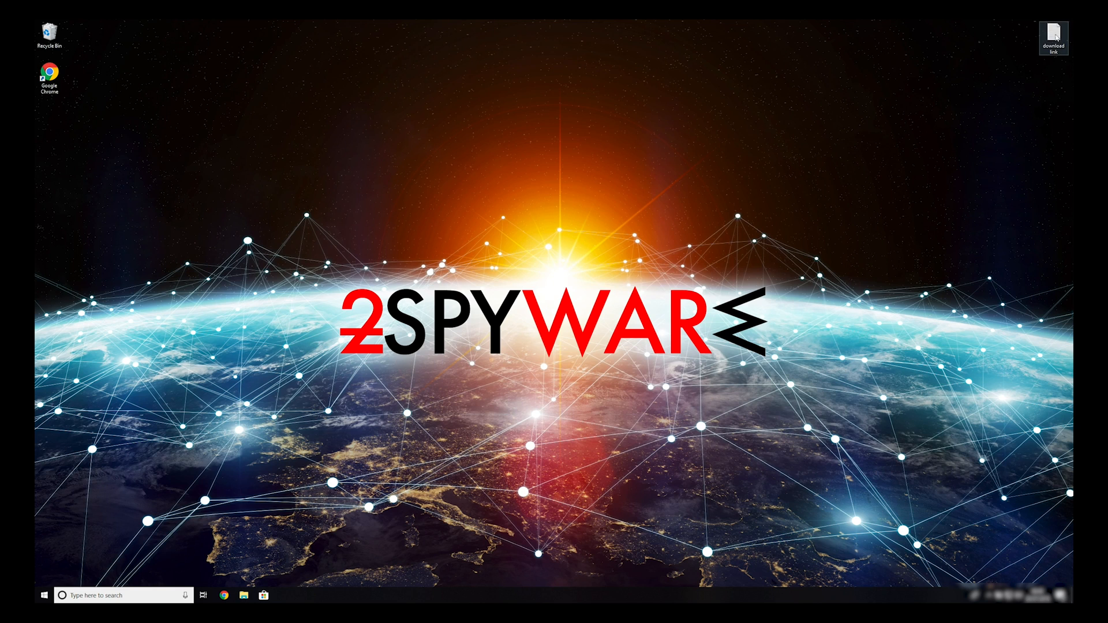
View the Data Recovery Pro setup URL in the download link note and copy it.
double_click(1053, 33)
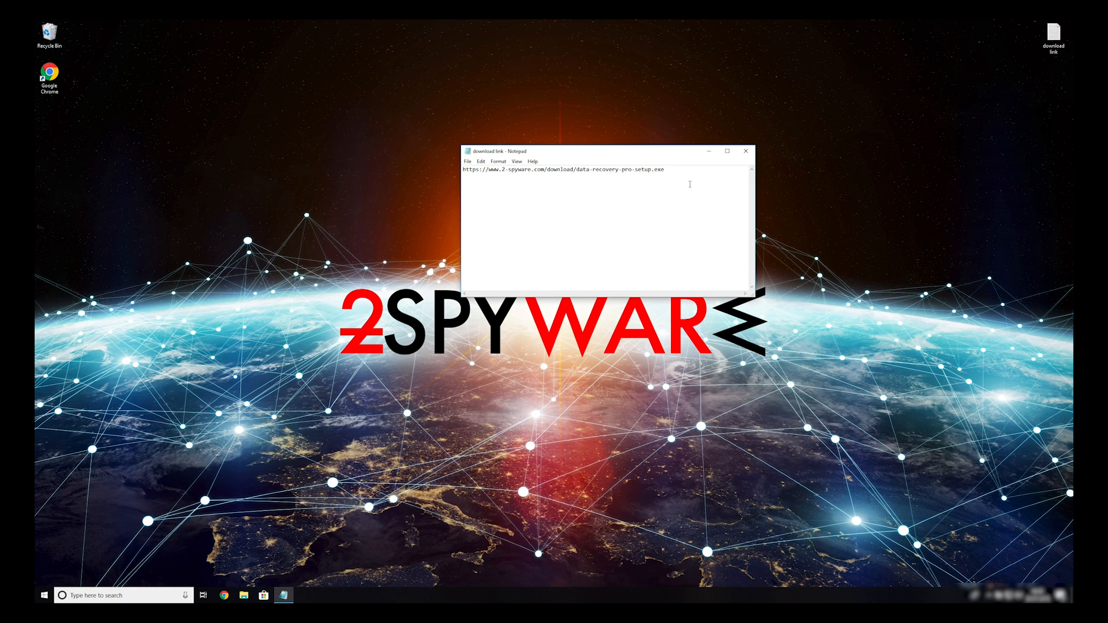
right_click(519, 170)
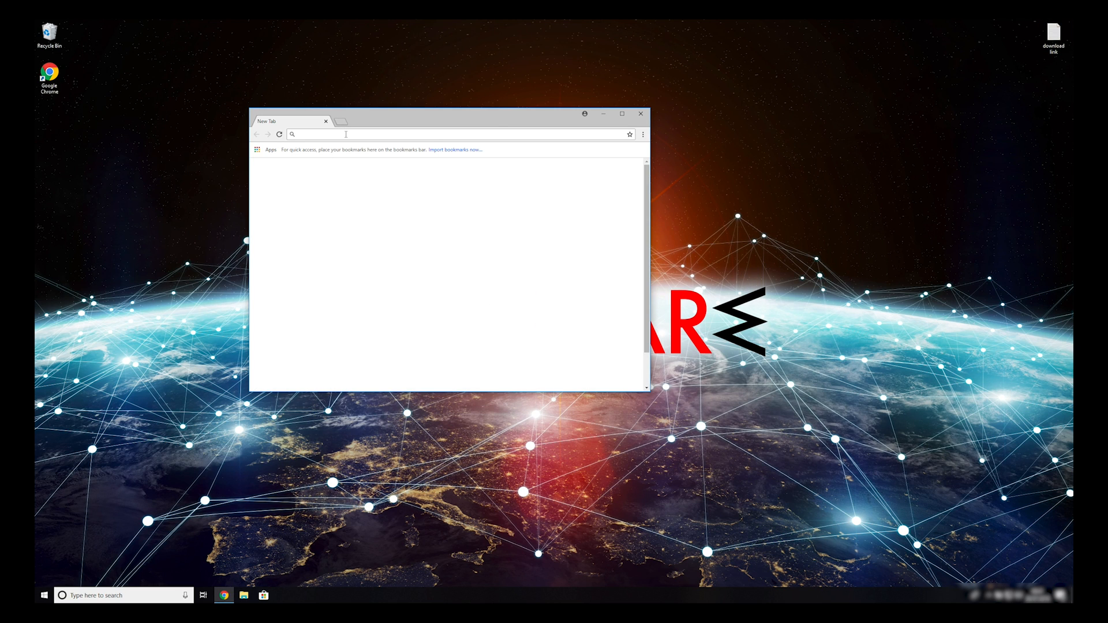
Download data-recovery-pro-setup.exe from 2-spyware.com in Chrome and launch the installer.
type("https://www.2-spyware.com/download/data-recovery-pro-setup.exe")
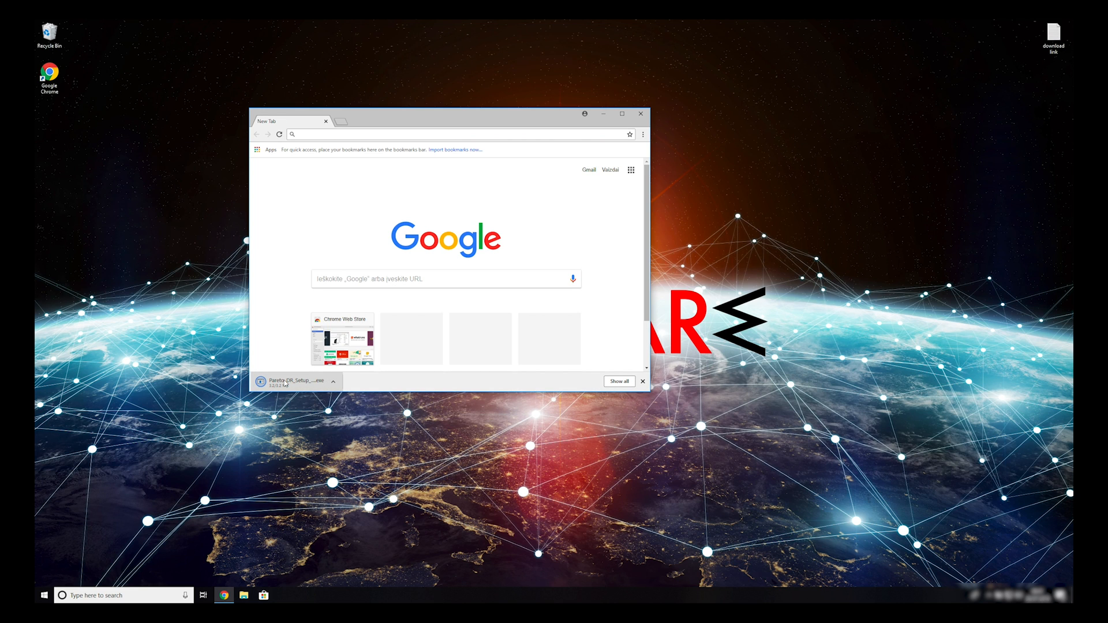
left_click(642, 381)
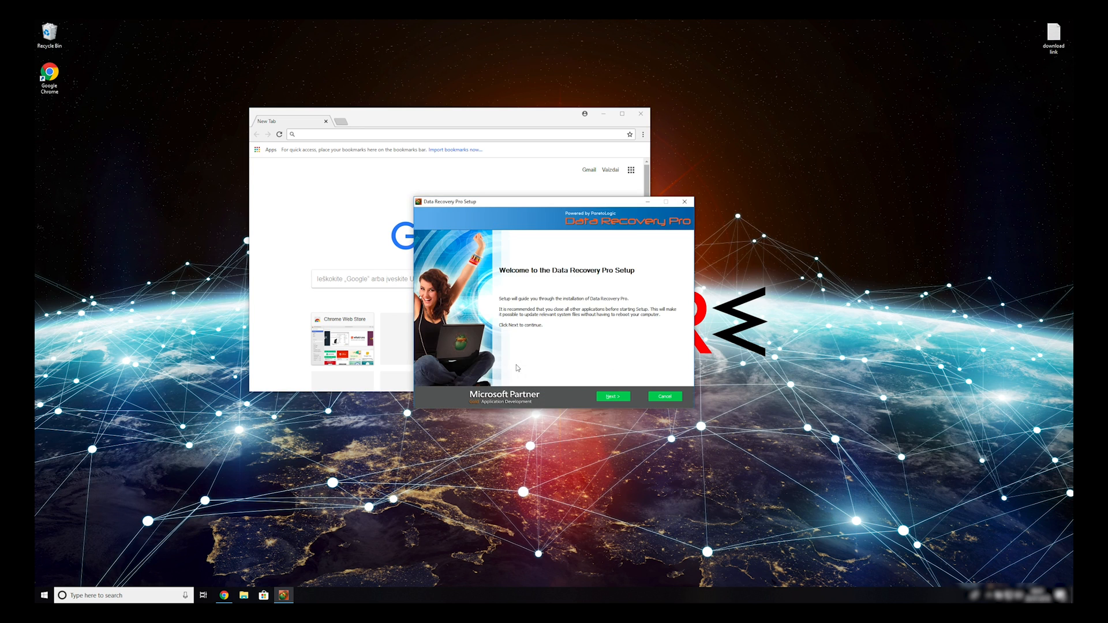
Complete the setup wizard: accept the license, install default components, finish with Run Data Recovery Pro checked.
left_click(613, 395)
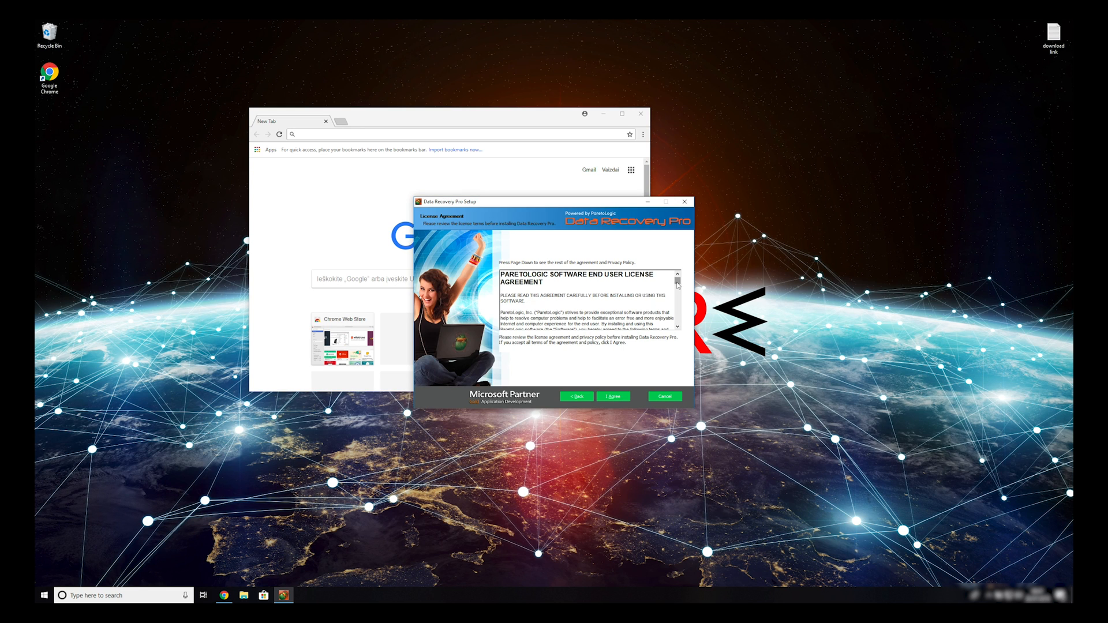
left_click(613, 397)
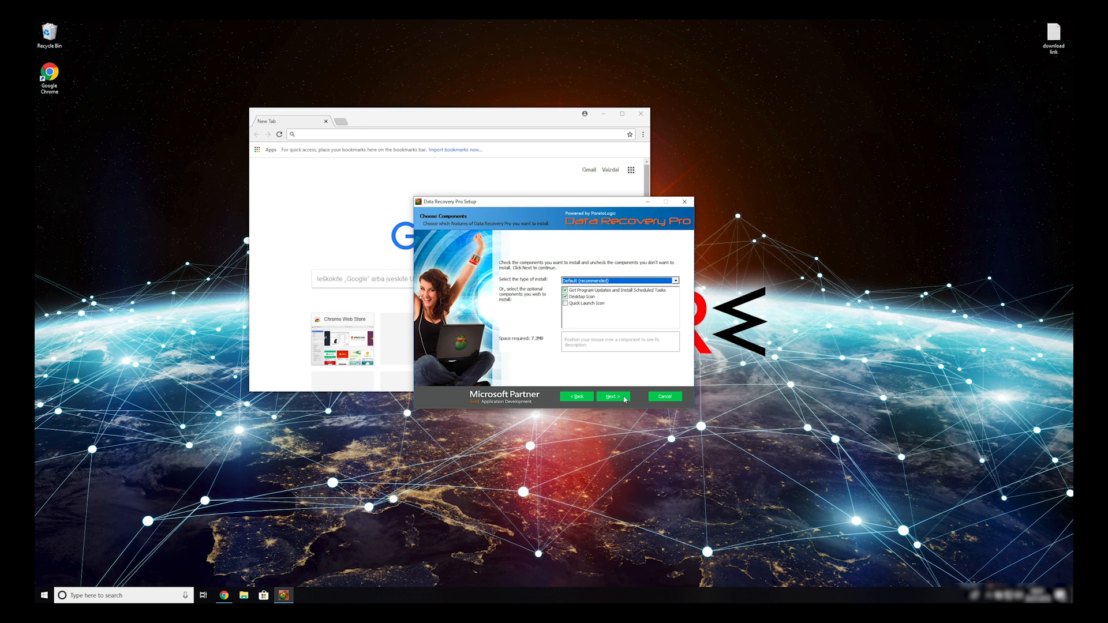
left_click(614, 397)
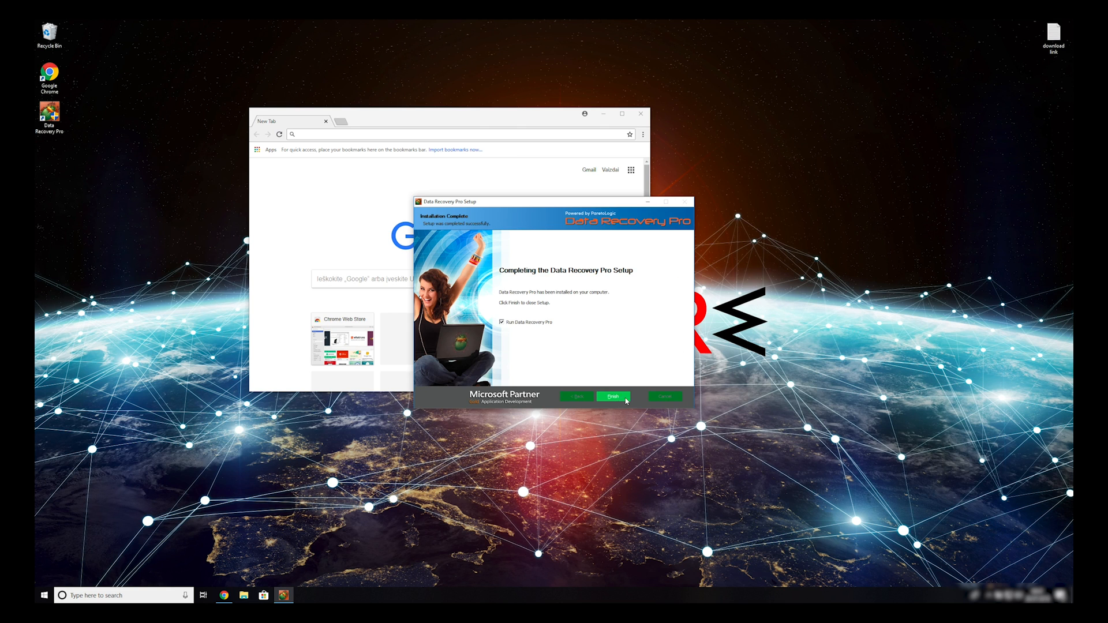
left_click(614, 397)
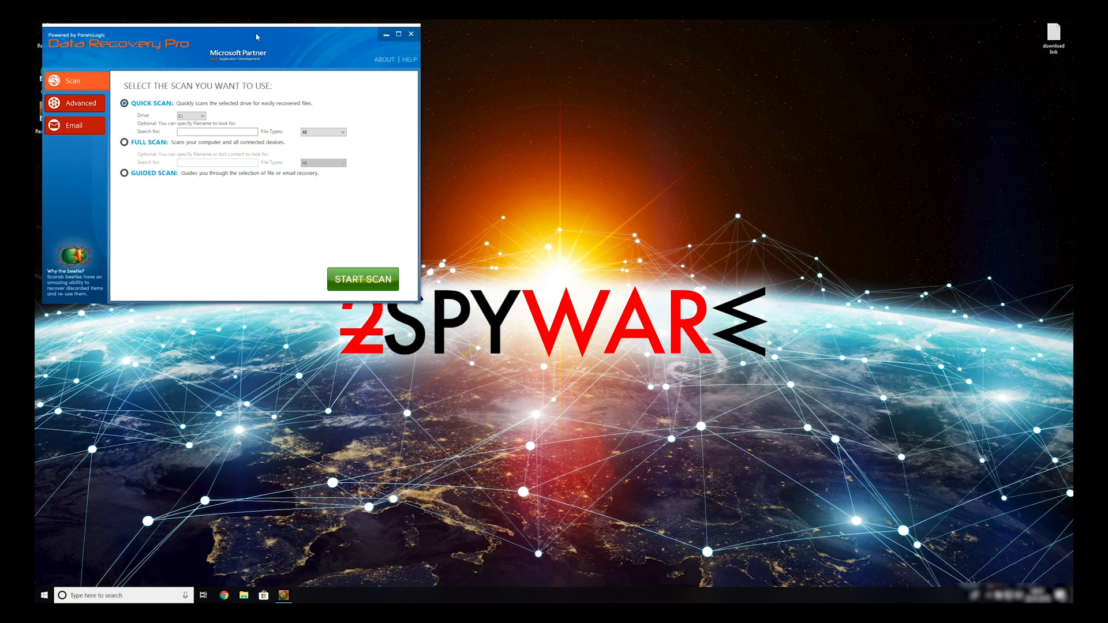
Centre the window, review the File Types choices, and start a Quick Scan of Local Disk C.
left_click_drag(254, 36, 579, 40)
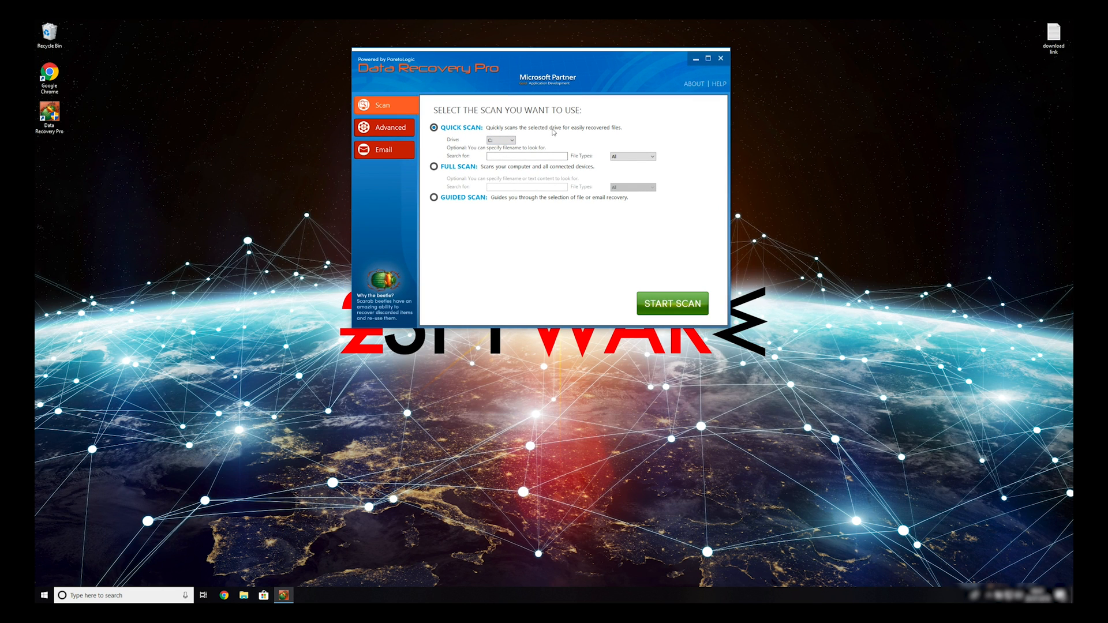
left_click(649, 156)
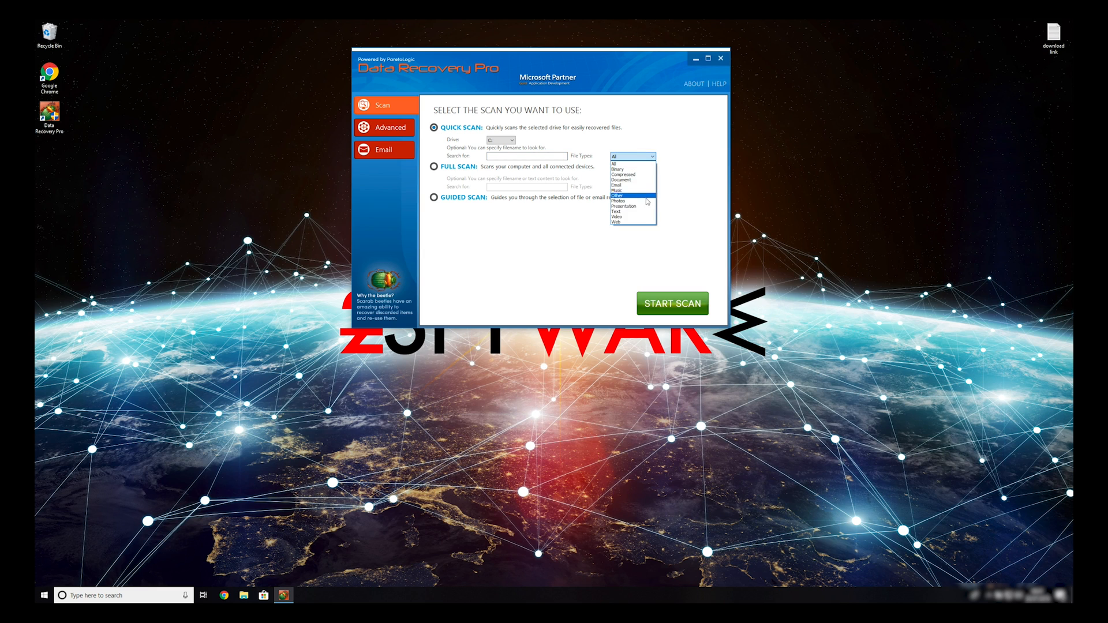
left_click(433, 167)
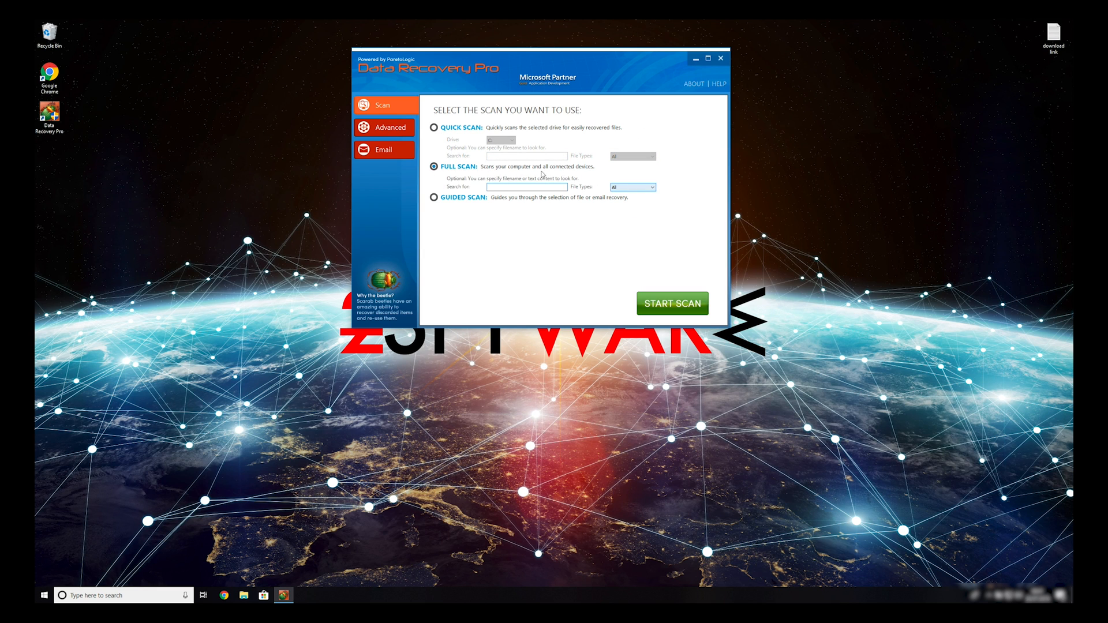
left_click(672, 303)
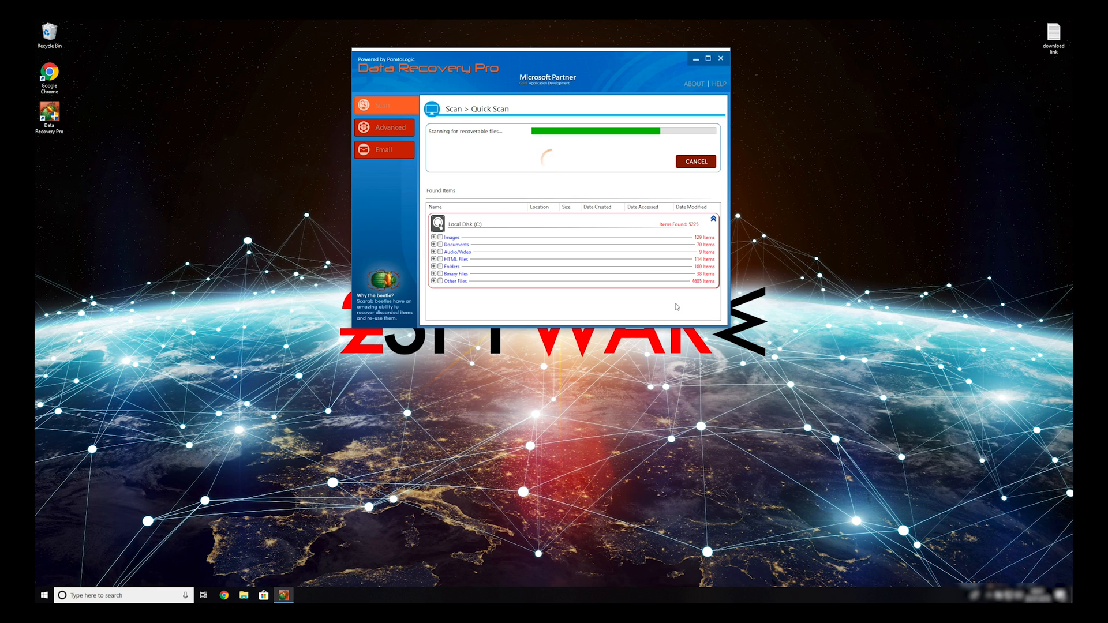